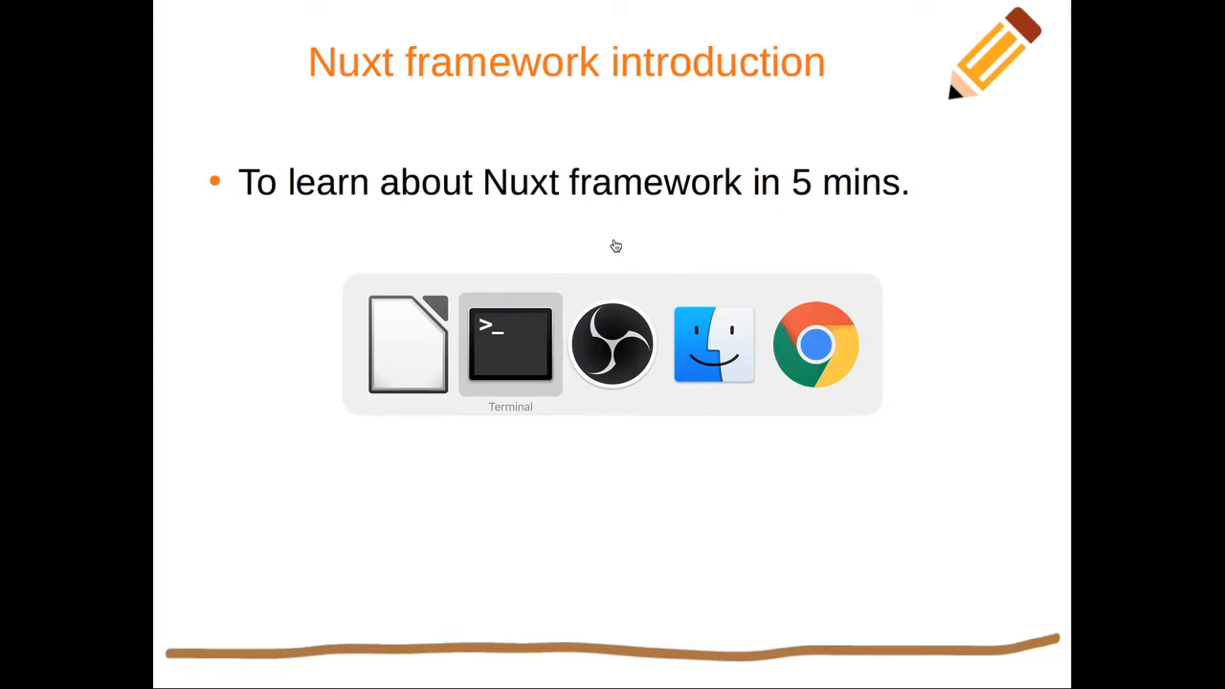
# View the nodejs.org download page listing installers for Windows, macOS and source
pyautogui.click(816, 345)
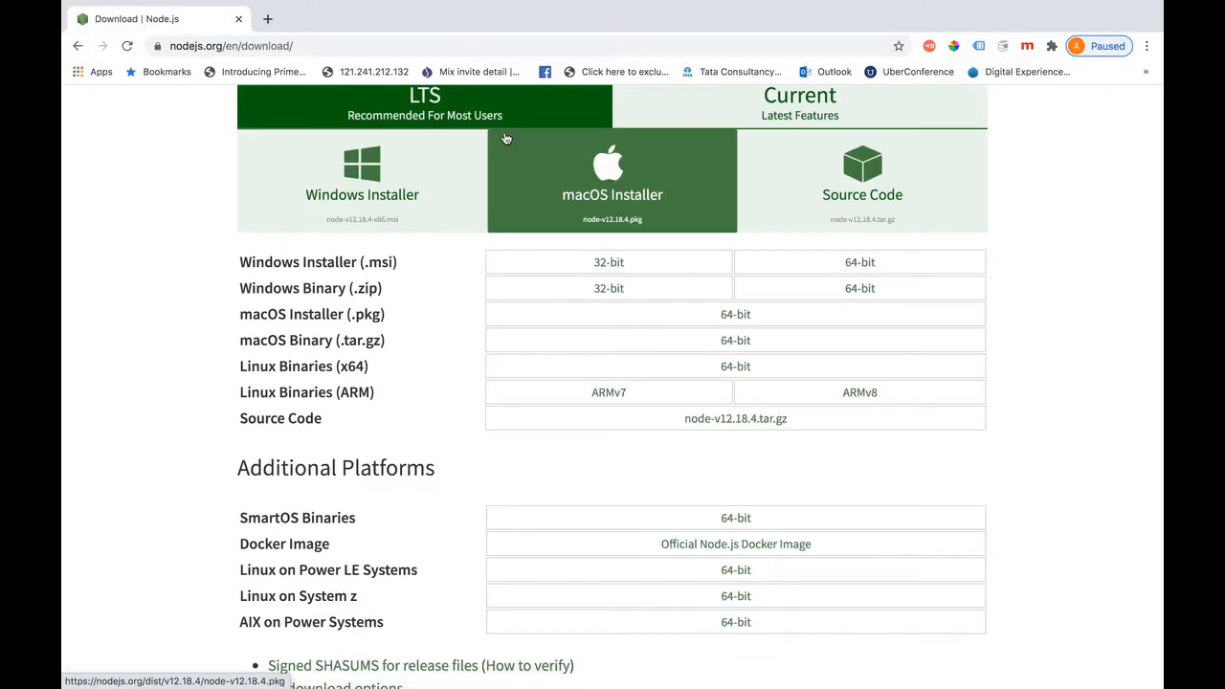
pyautogui.moveTo(71, 282)
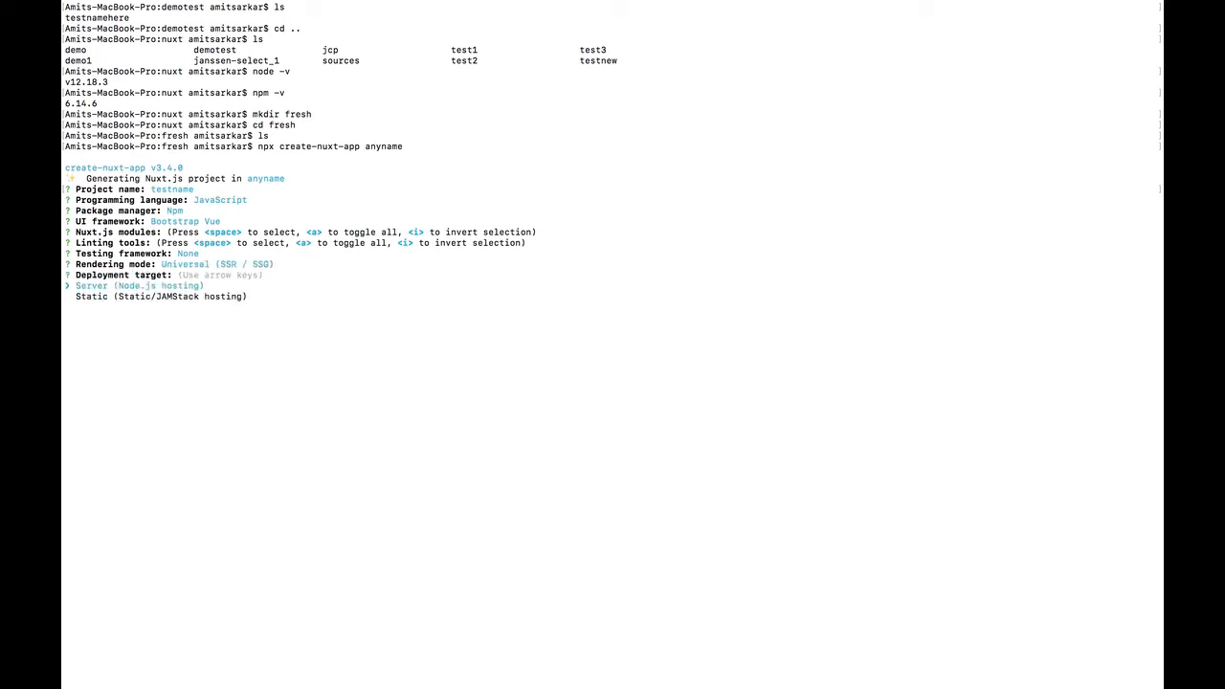
# Accept Server (Node.js hosting) as deployment target and confirm the version control choice
pyautogui.press('Return')
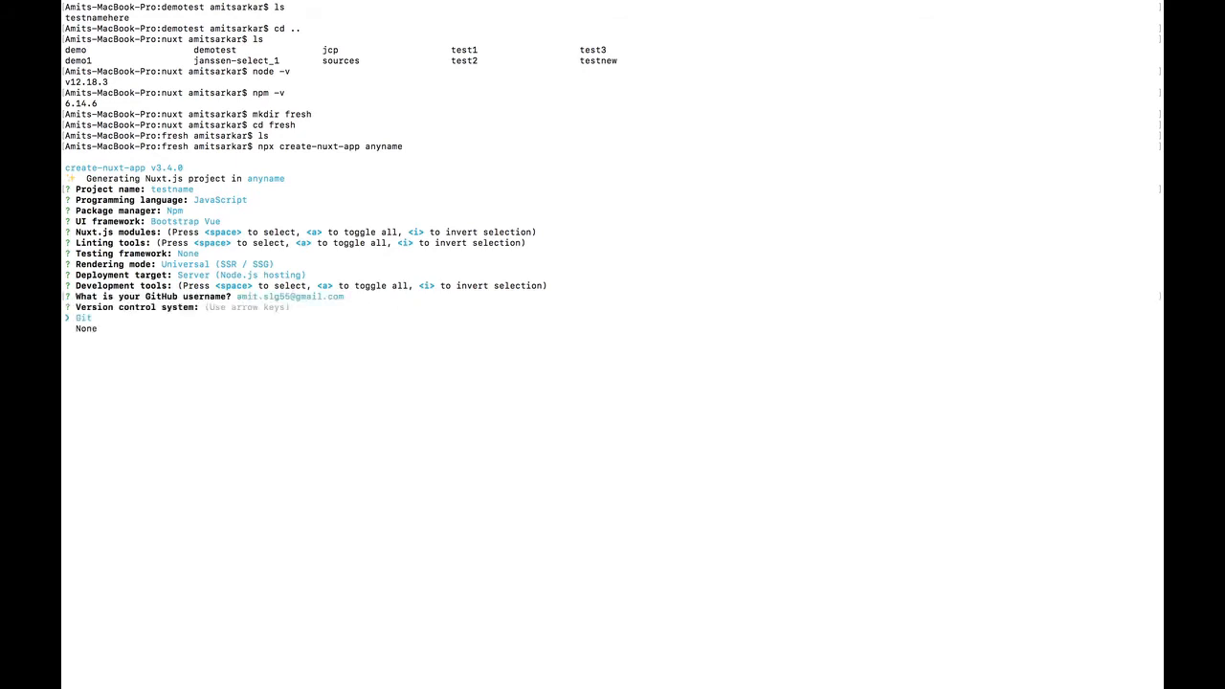
pyautogui.press('Return')
pyautogui.write('cat package.json')
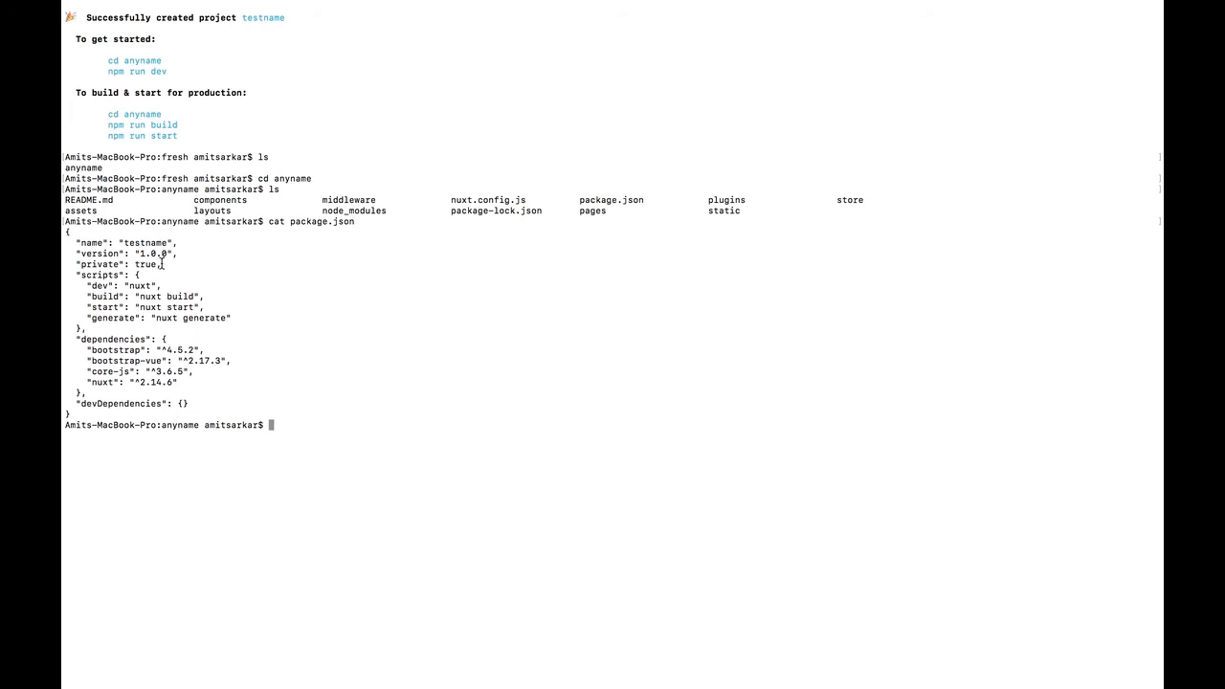
pyautogui.moveTo(192, 357)
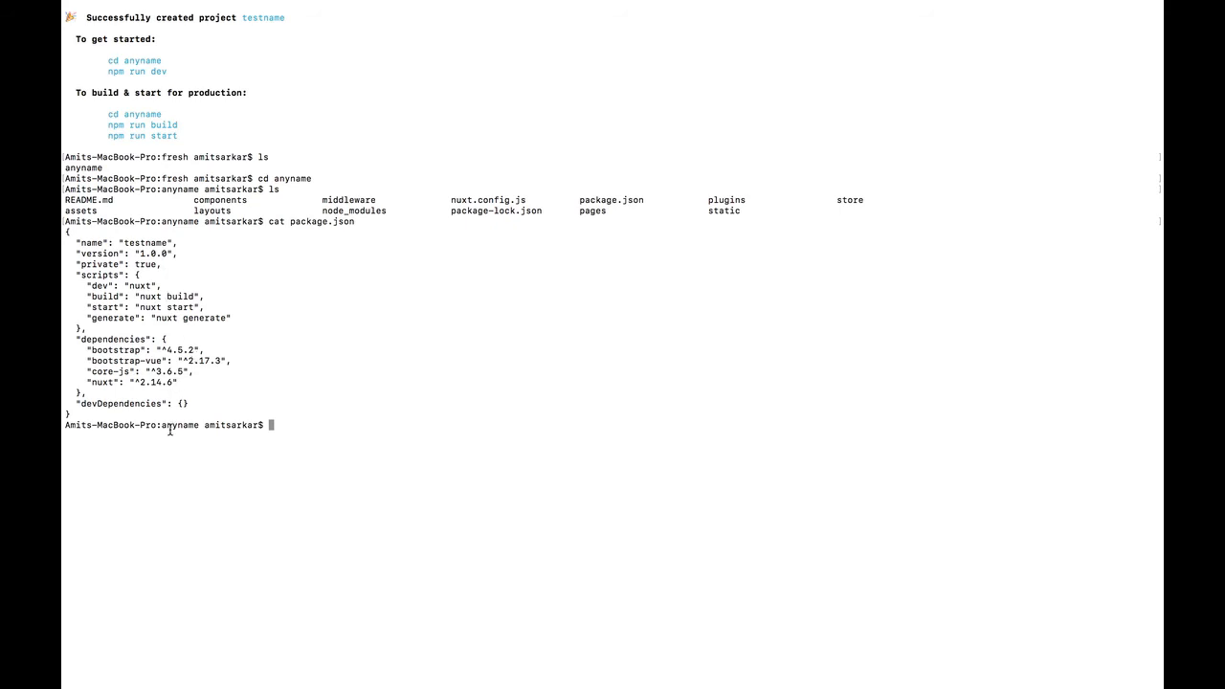
pyautogui.moveTo(176, 337)
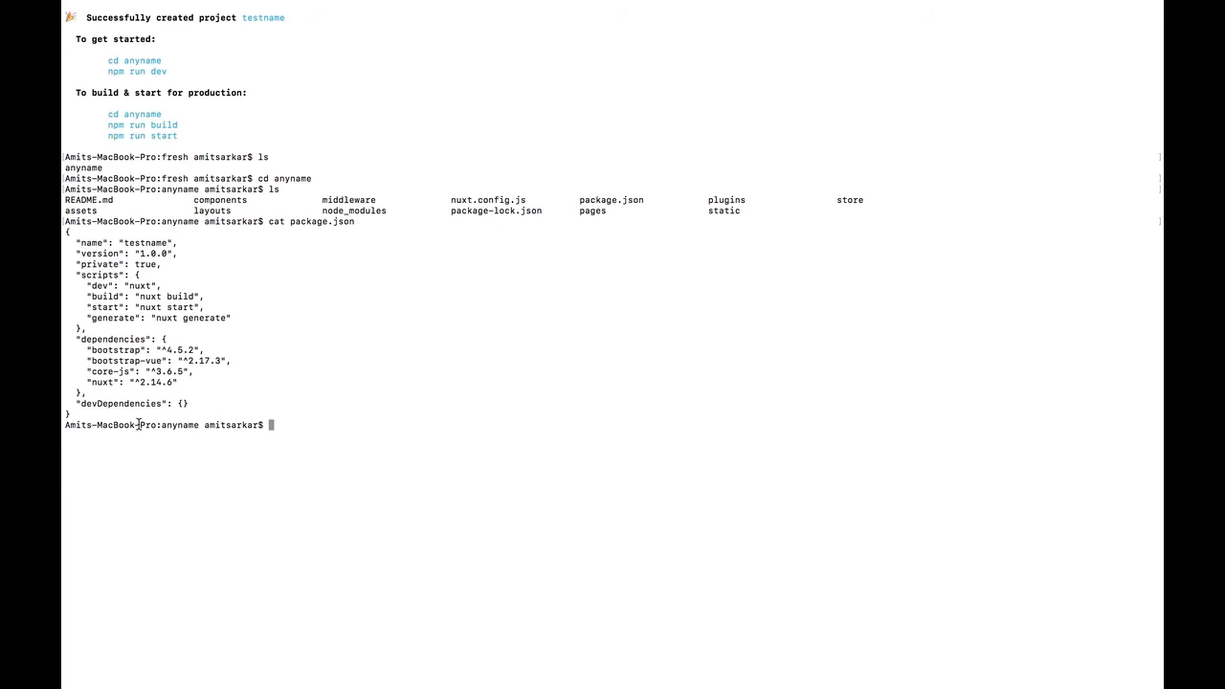
pyautogui.moveTo(151, 344)
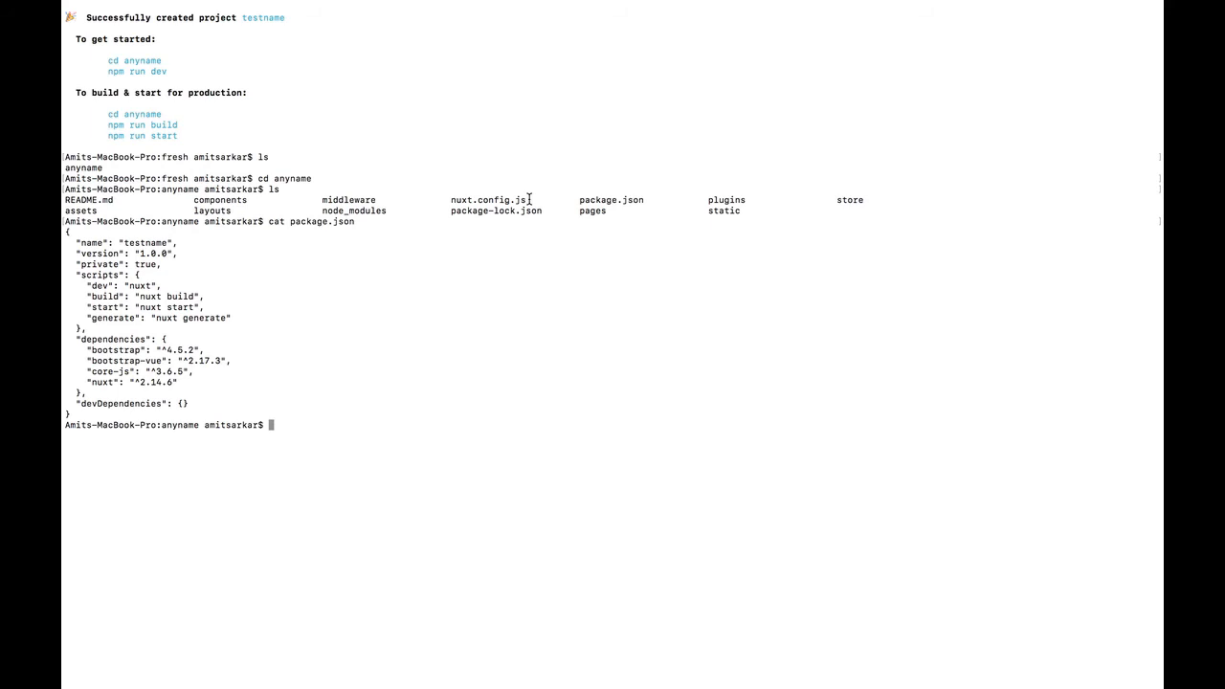
pyautogui.moveTo(471, 209)
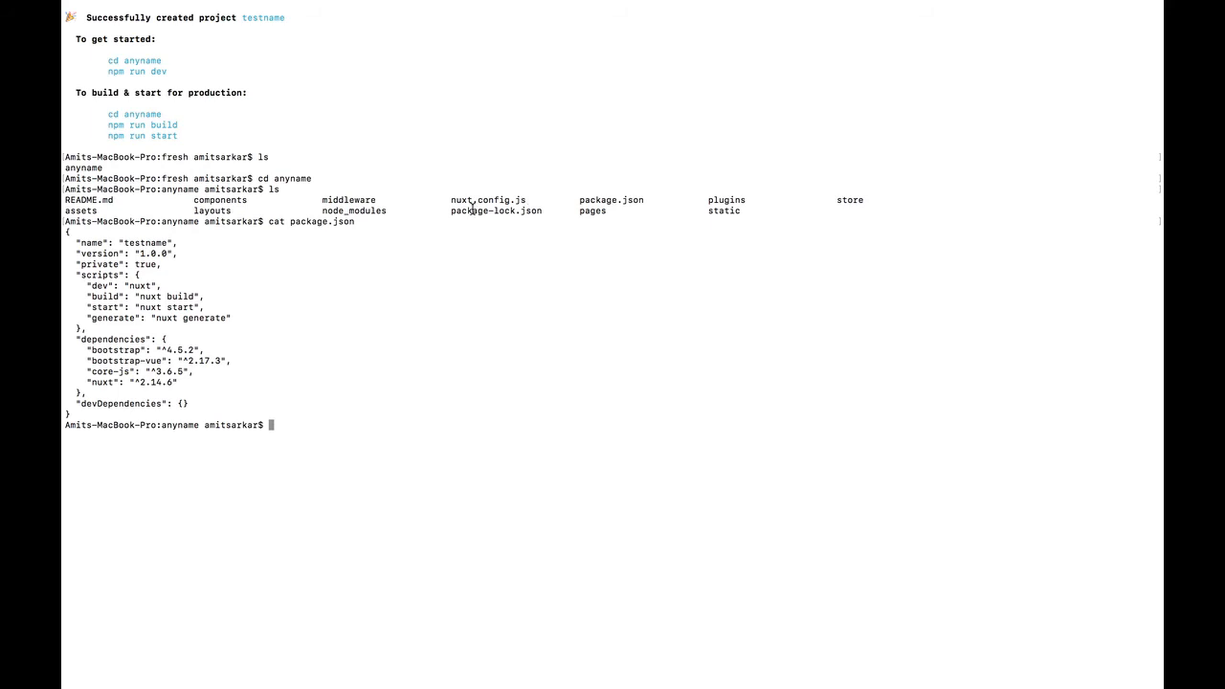
pyautogui.moveTo(437, 394)
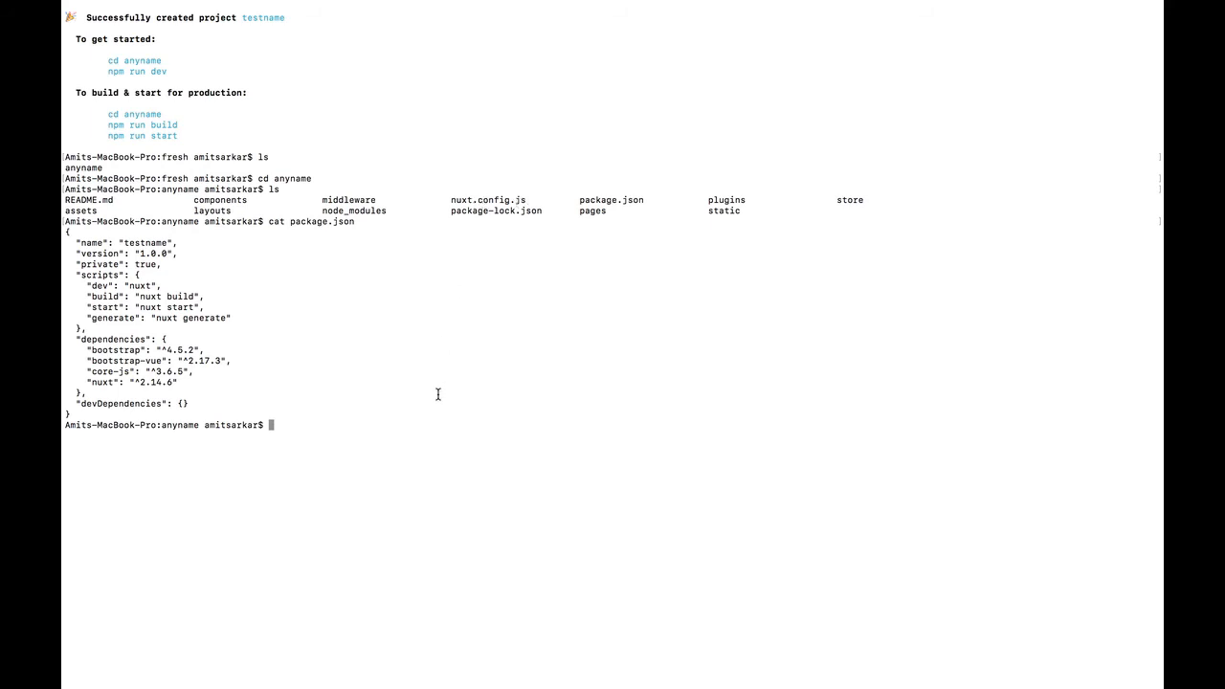
# Display nuxt.config.js with cat, then move into the pages folder
pyautogui.write('cat')
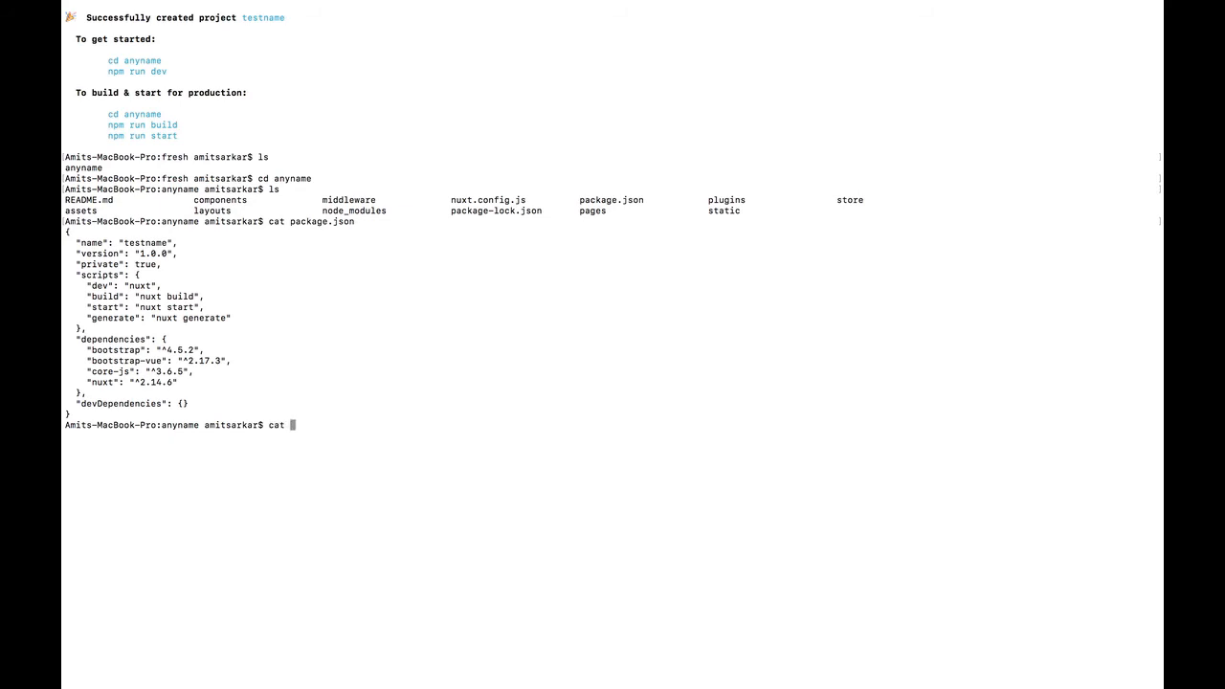
pyautogui.write('nu')
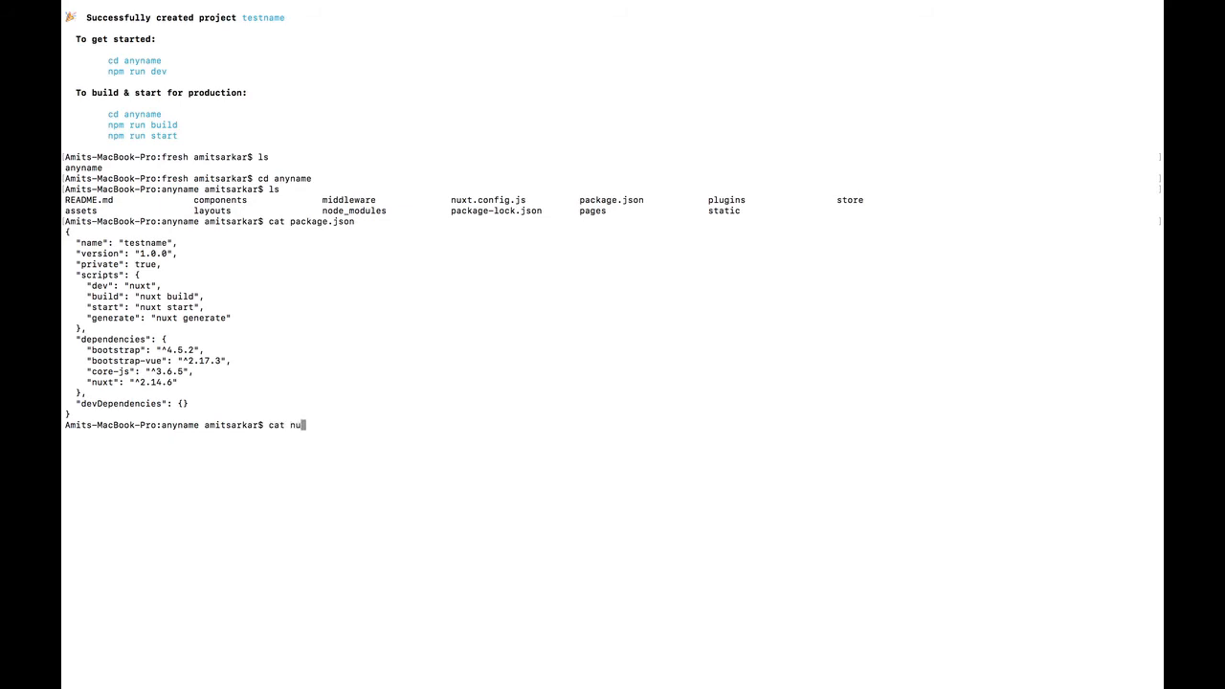
pyautogui.write('xt.co')
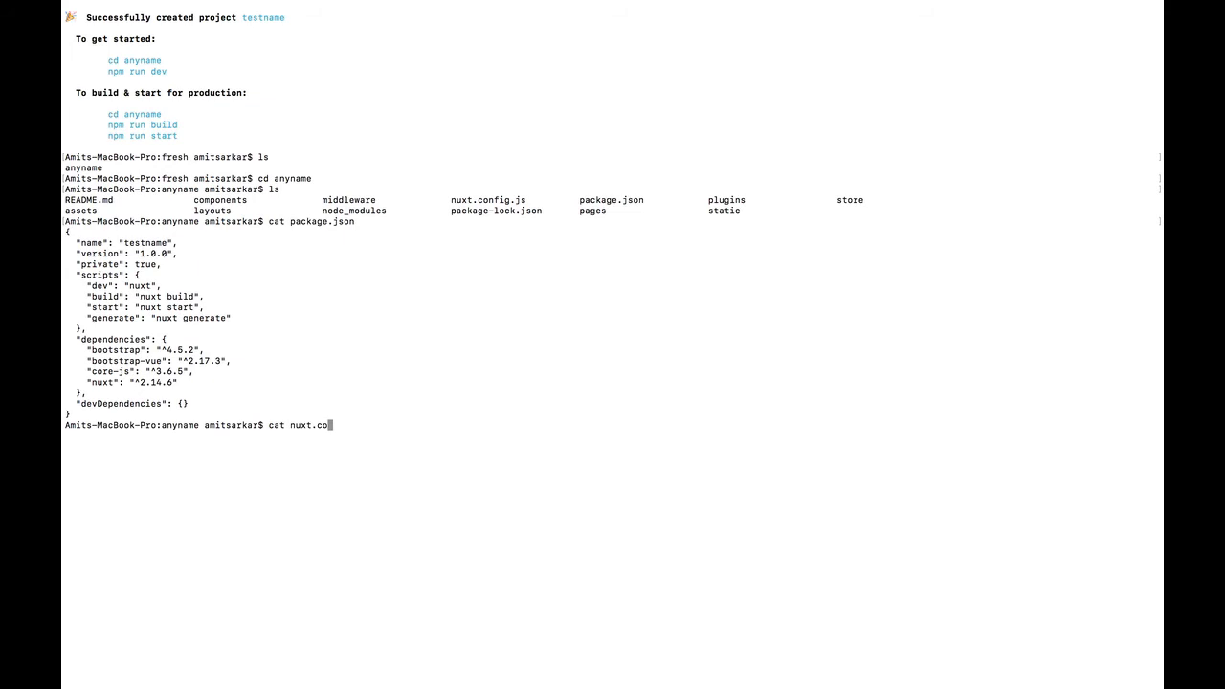
pyautogui.write('nfig.j')
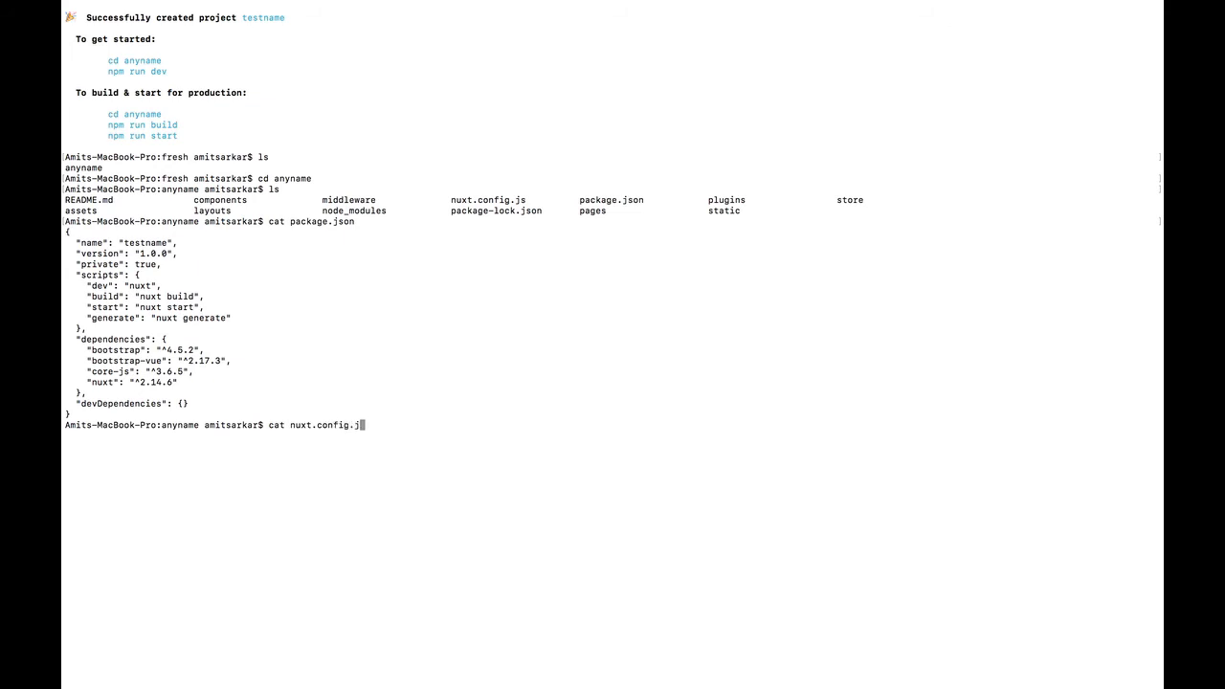
pyautogui.press('Return')
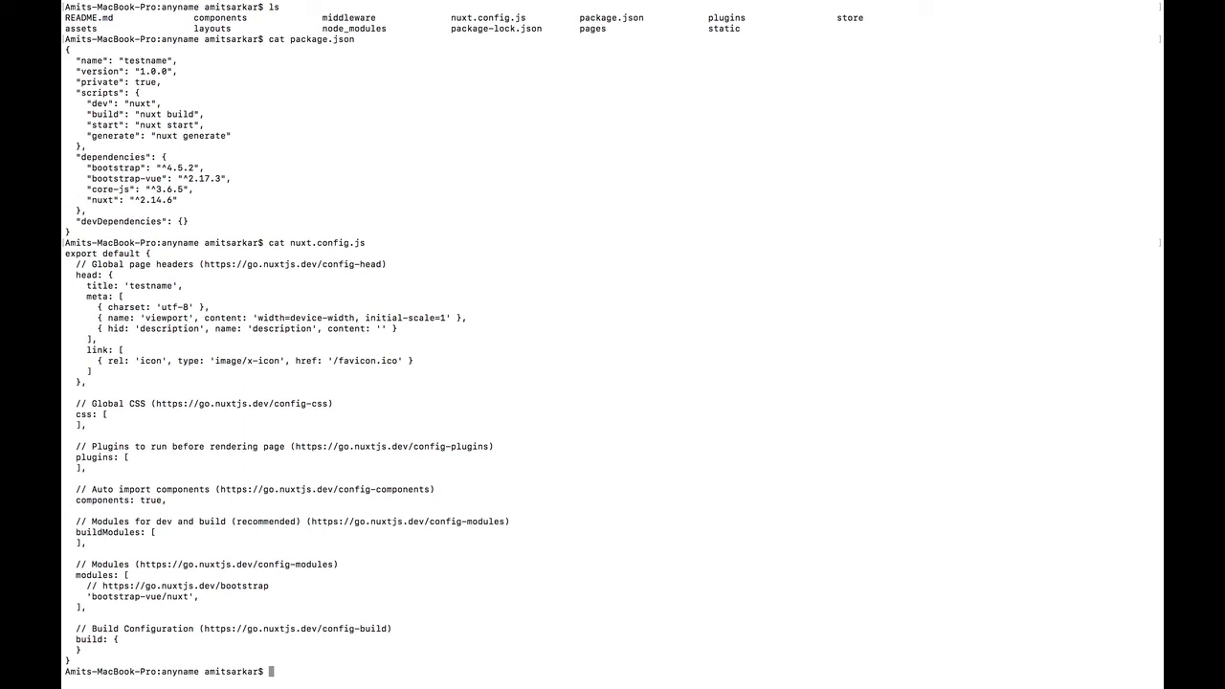
pyautogui.write('cd pages')
pyautogui.write('ls')
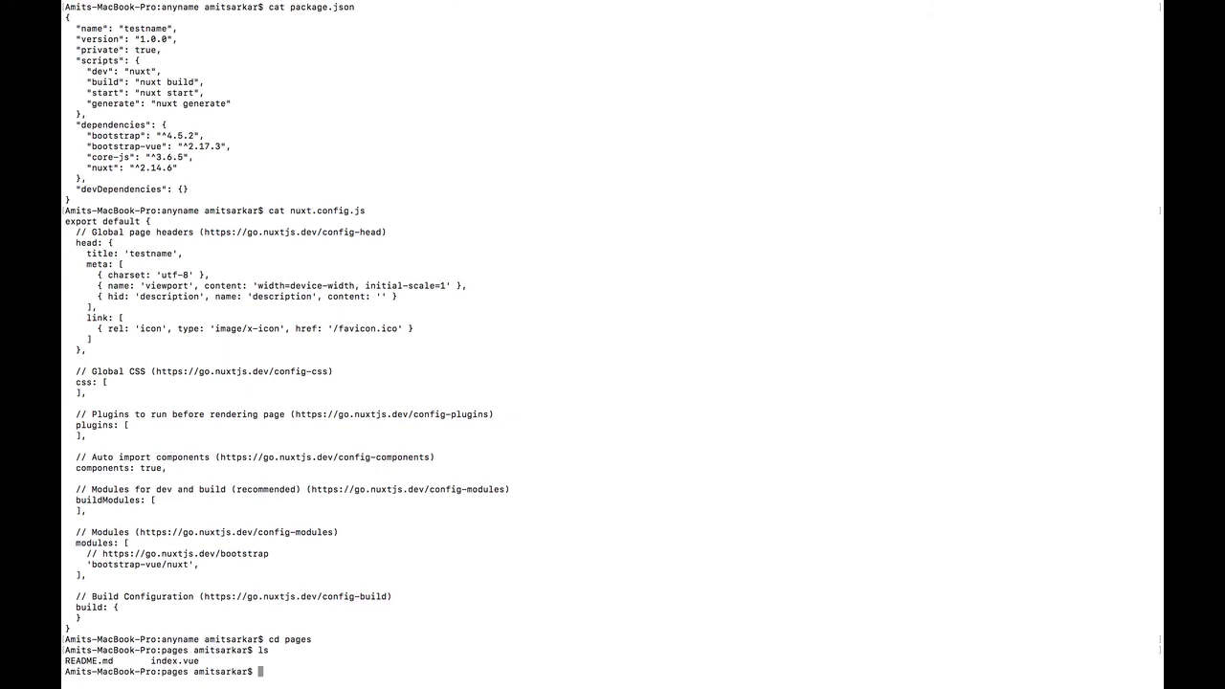
# Edit index.vue in vi from the pages folder
pyautogui.write('vi')
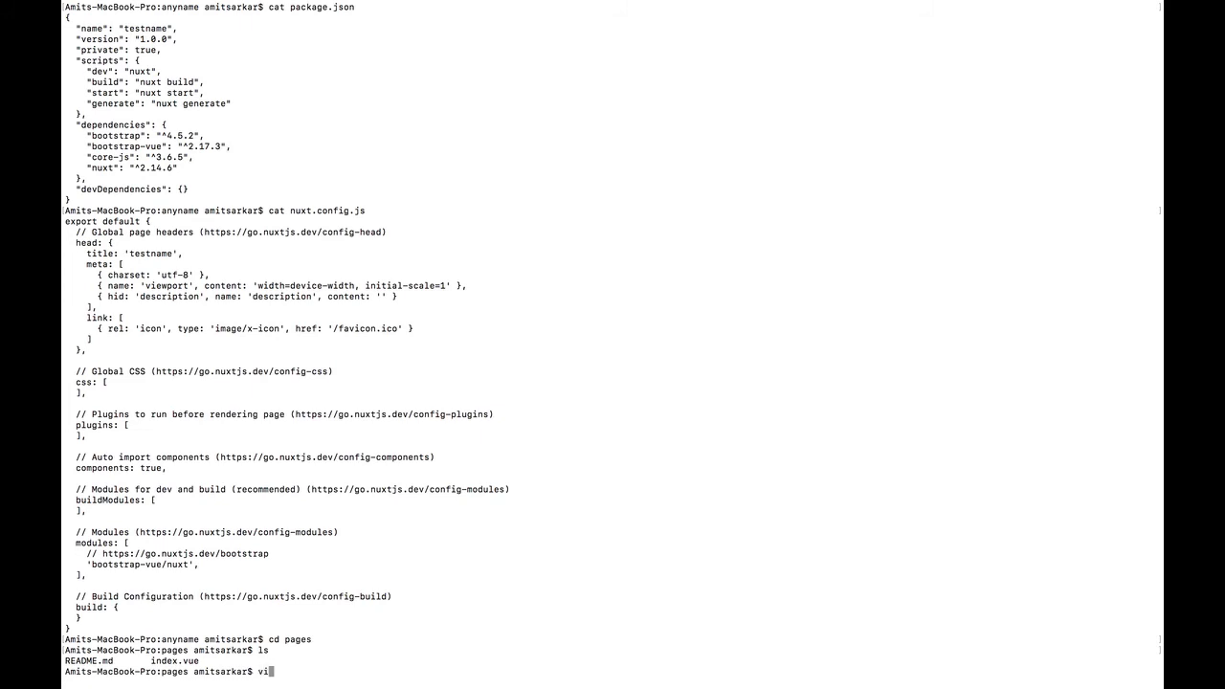
pyautogui.press('Return')
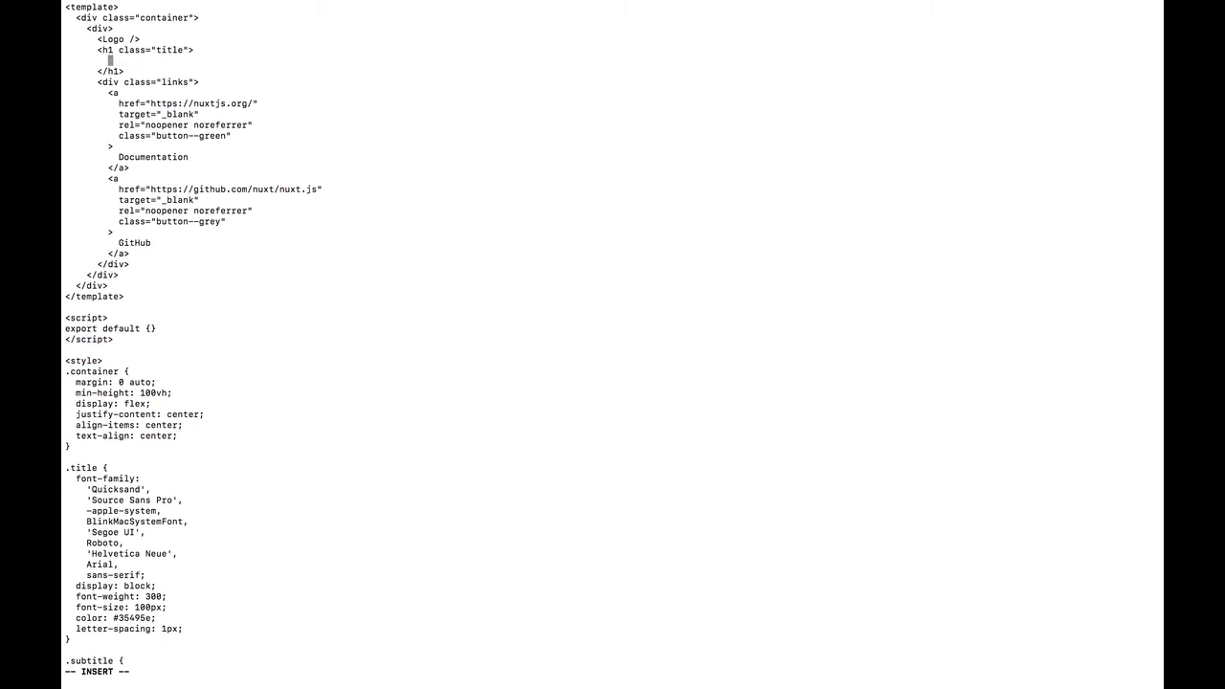
# Write the h1 heading text "My firts project name: test" in index.vue
pyautogui.write('My firts')
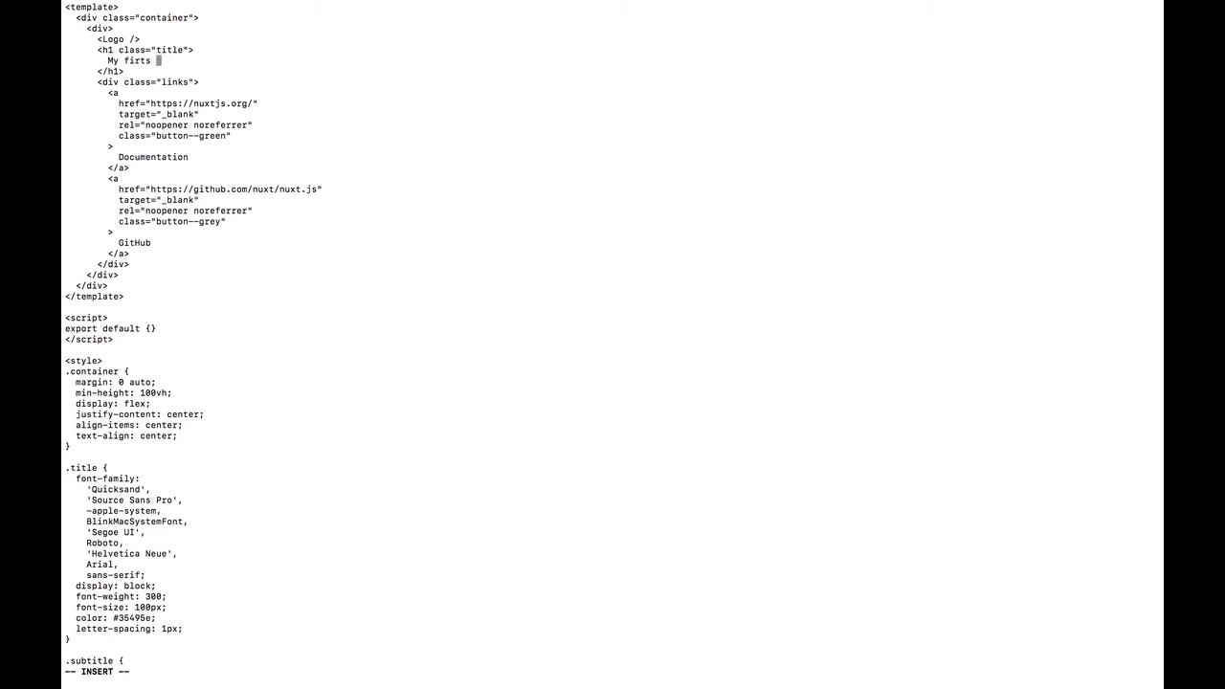
pyautogui.write('project name')
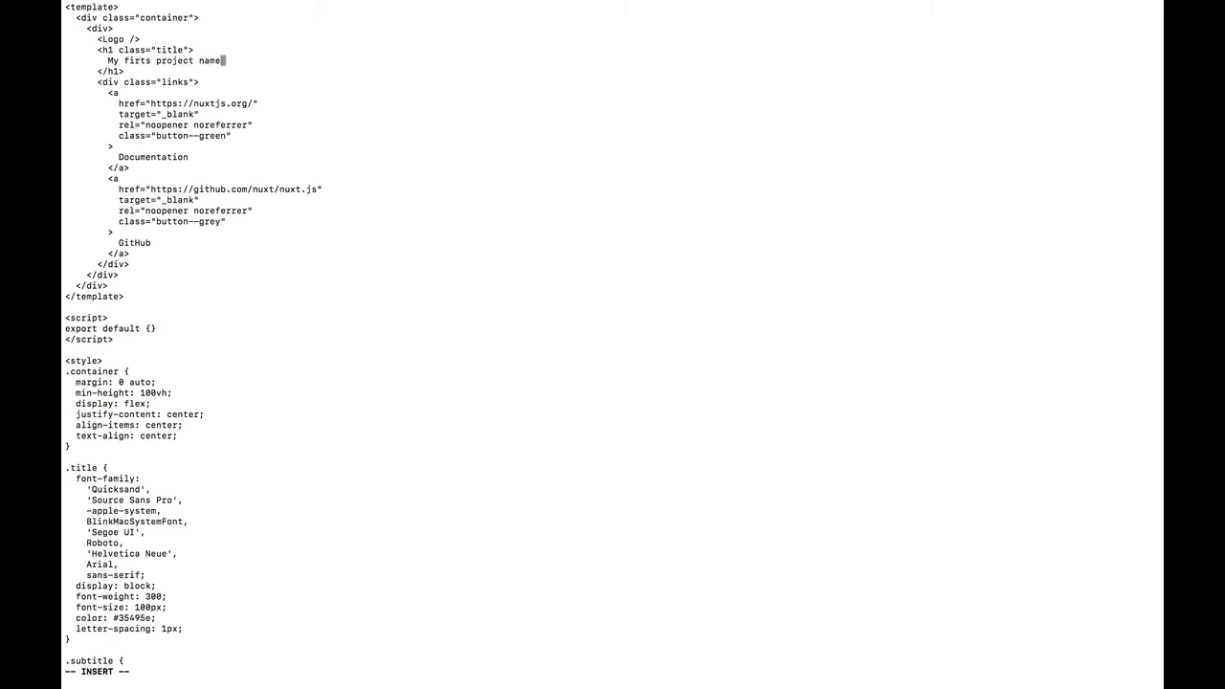
pyautogui.write(': test')
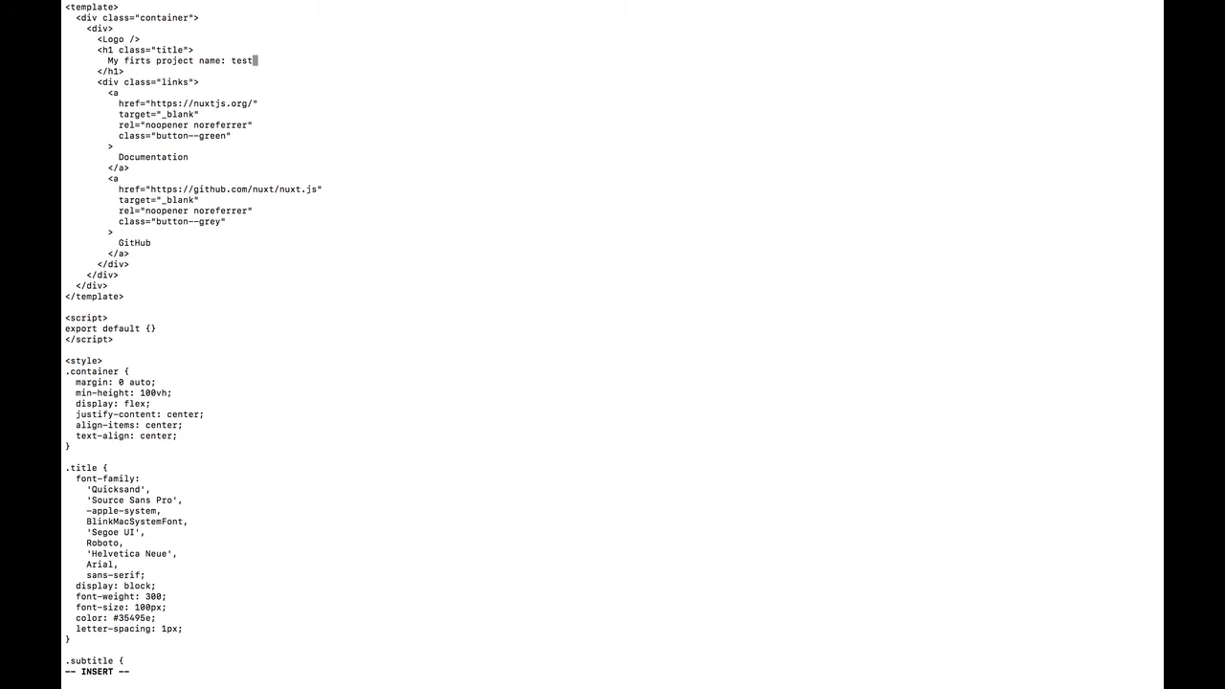
pyautogui.moveTo(220, 601)
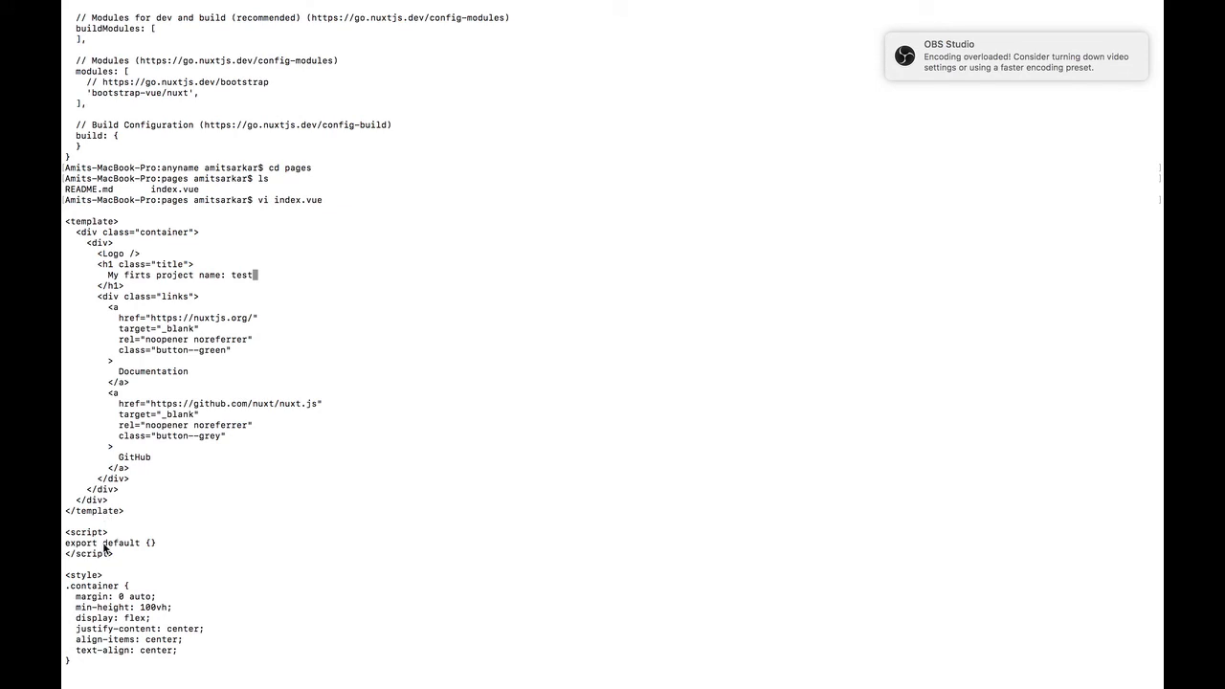
pyautogui.moveTo(168, 548)
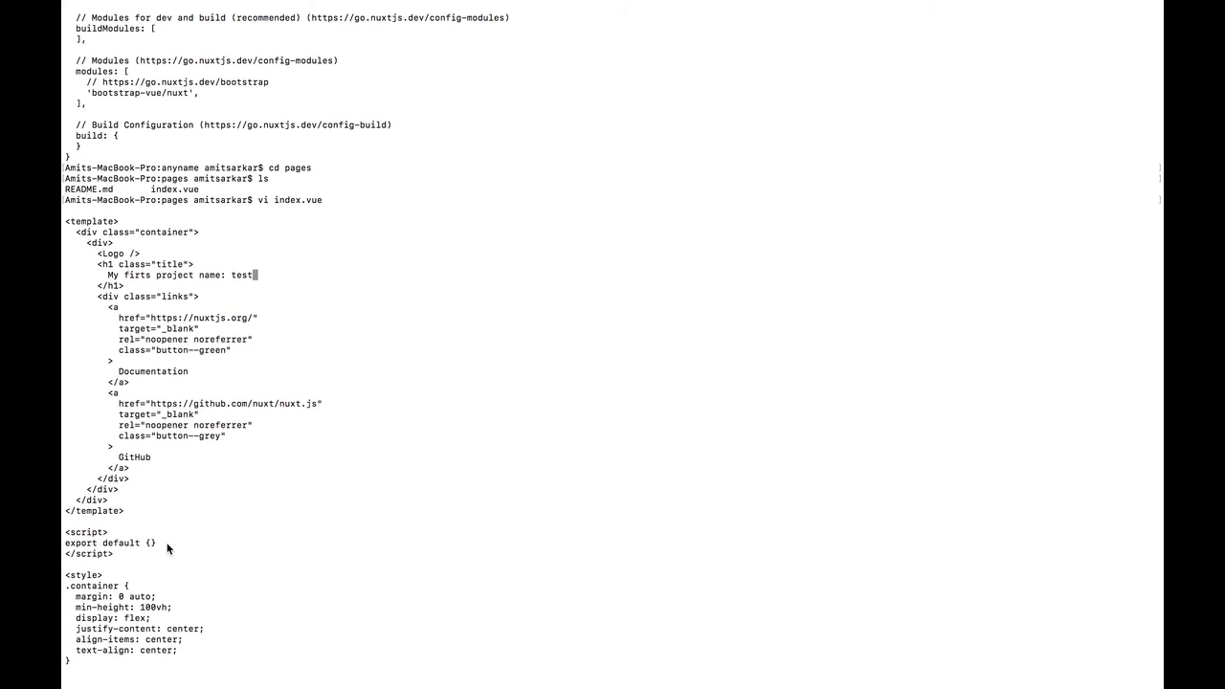
pyautogui.moveTo(176, 501)
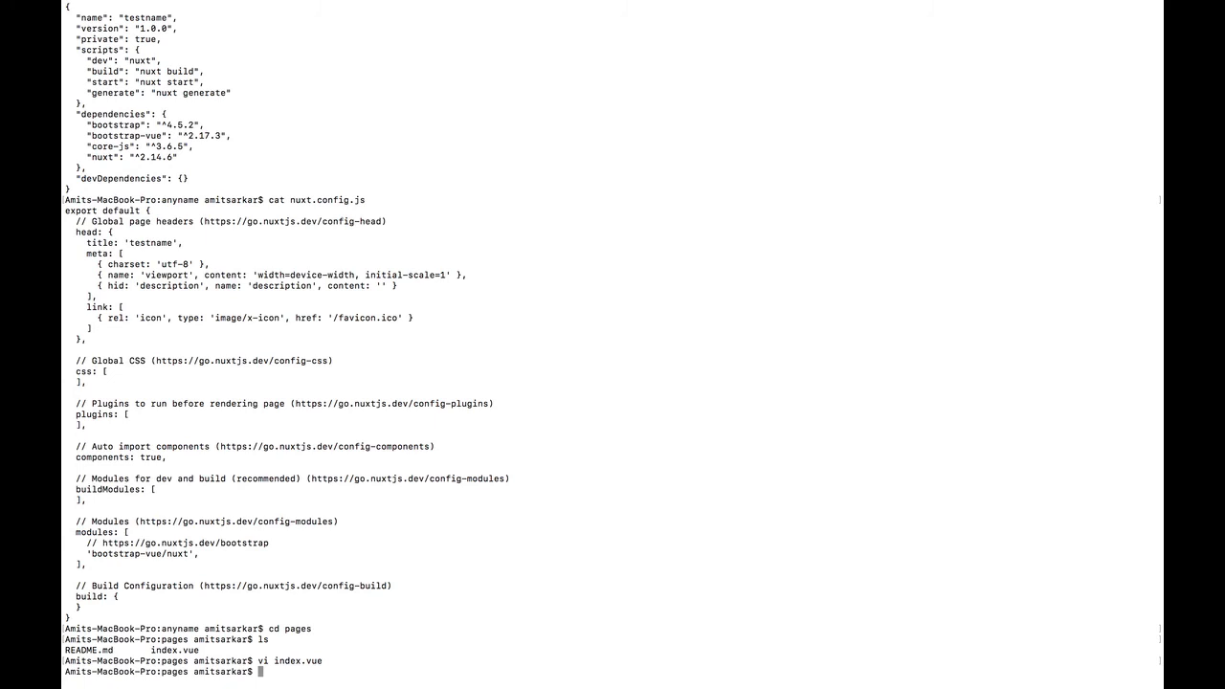
# Run npm run dev to start the Nuxt dev server on localhost:3000
pyautogui.write('npm run dev')
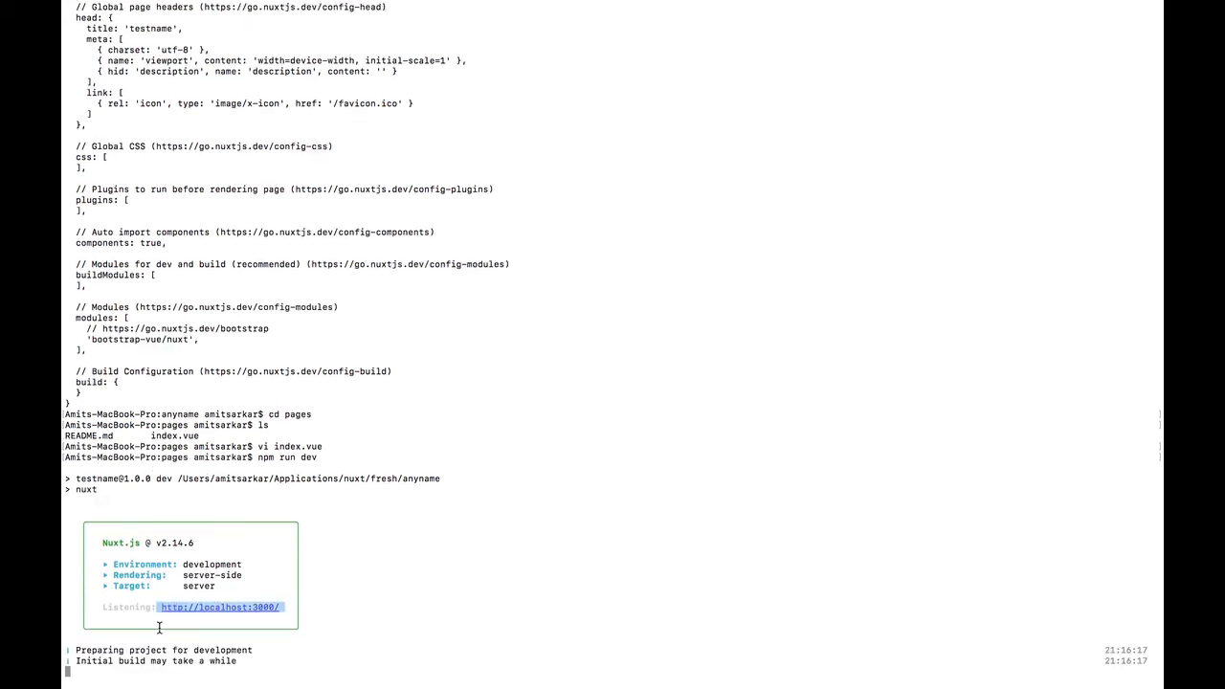
# Scroll through the build output while the client and server bundles compile
pyautogui.scroll(-3)
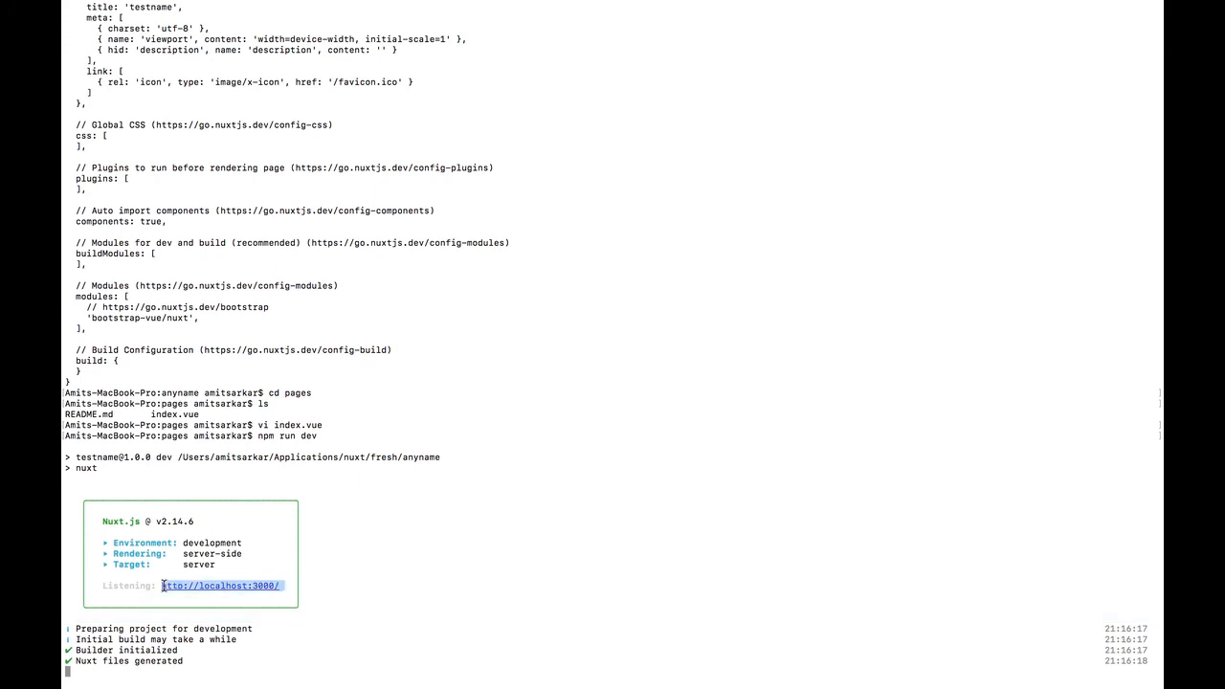
pyautogui.moveTo(375, 515)
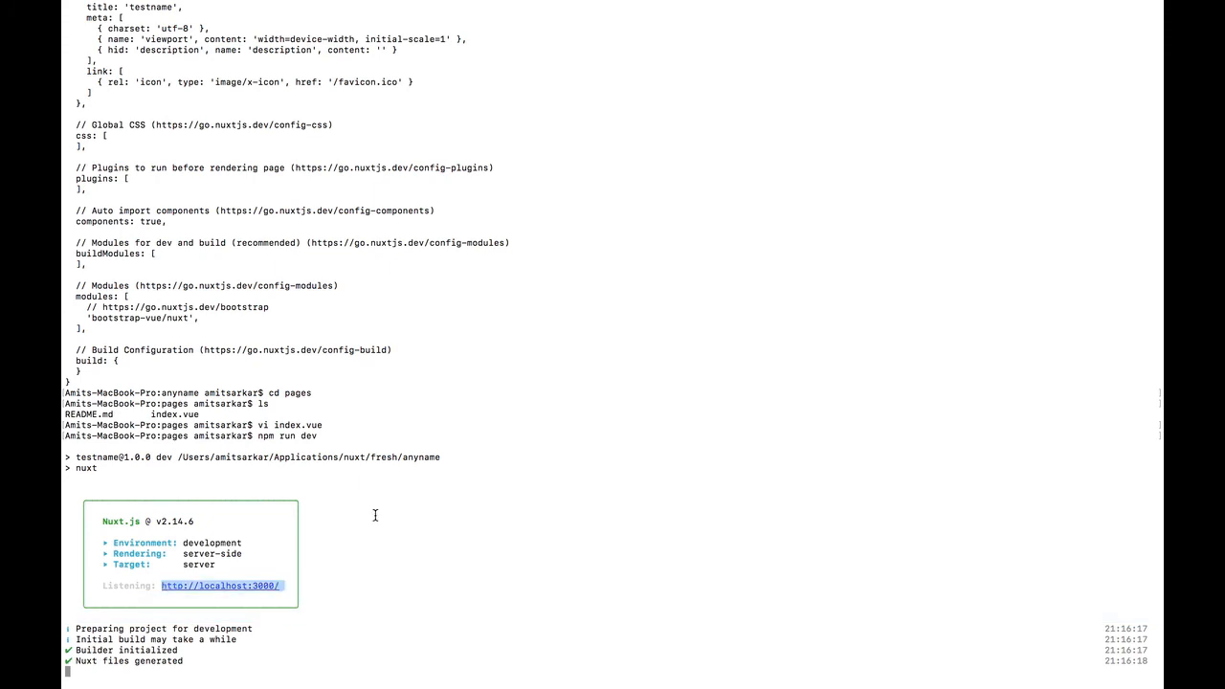
pyautogui.moveTo(459, 490)
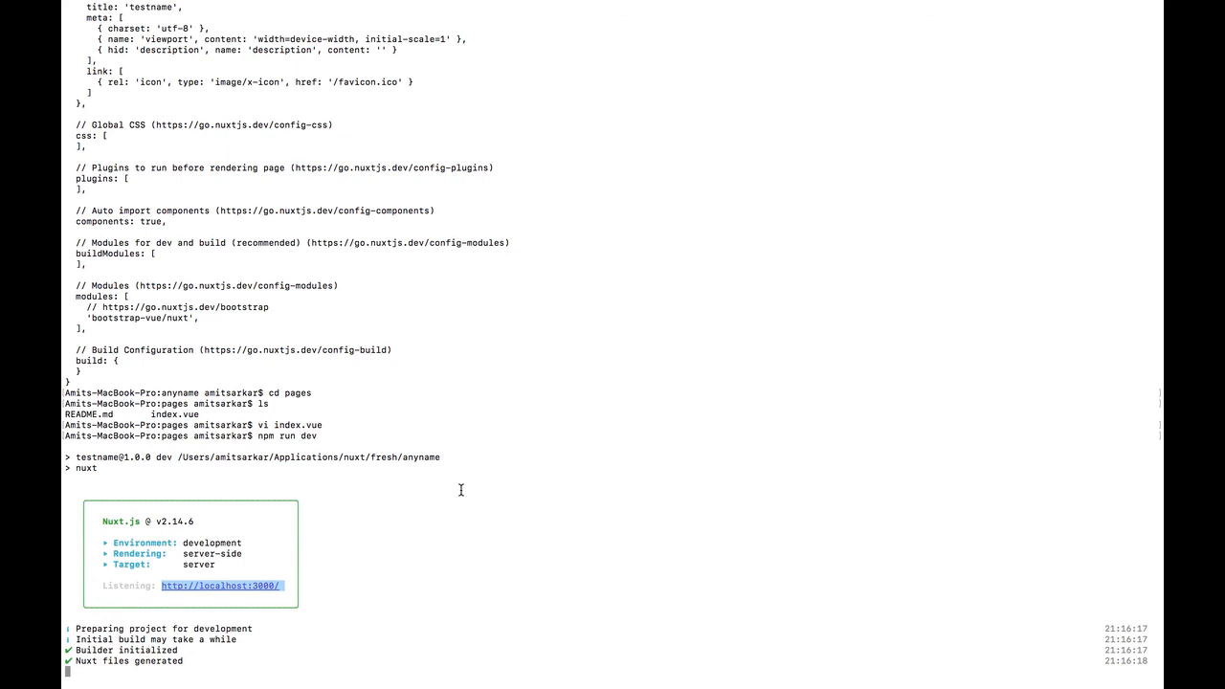
pyautogui.scroll(-3)
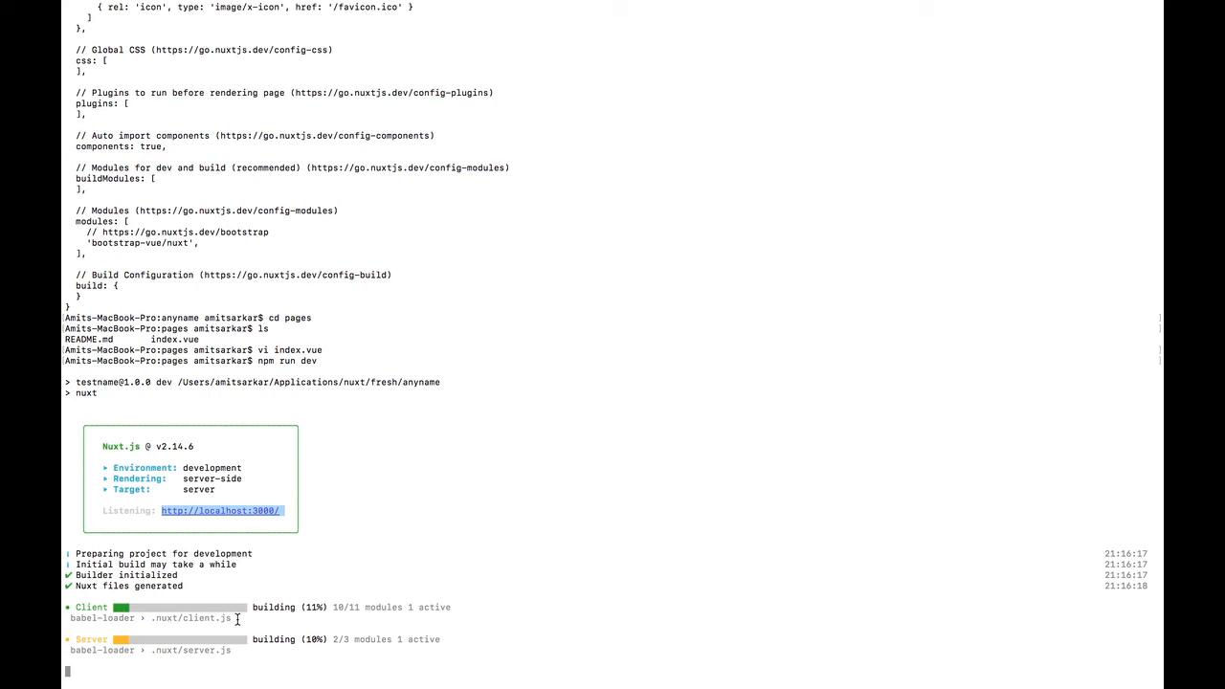
pyautogui.moveTo(419, 582)
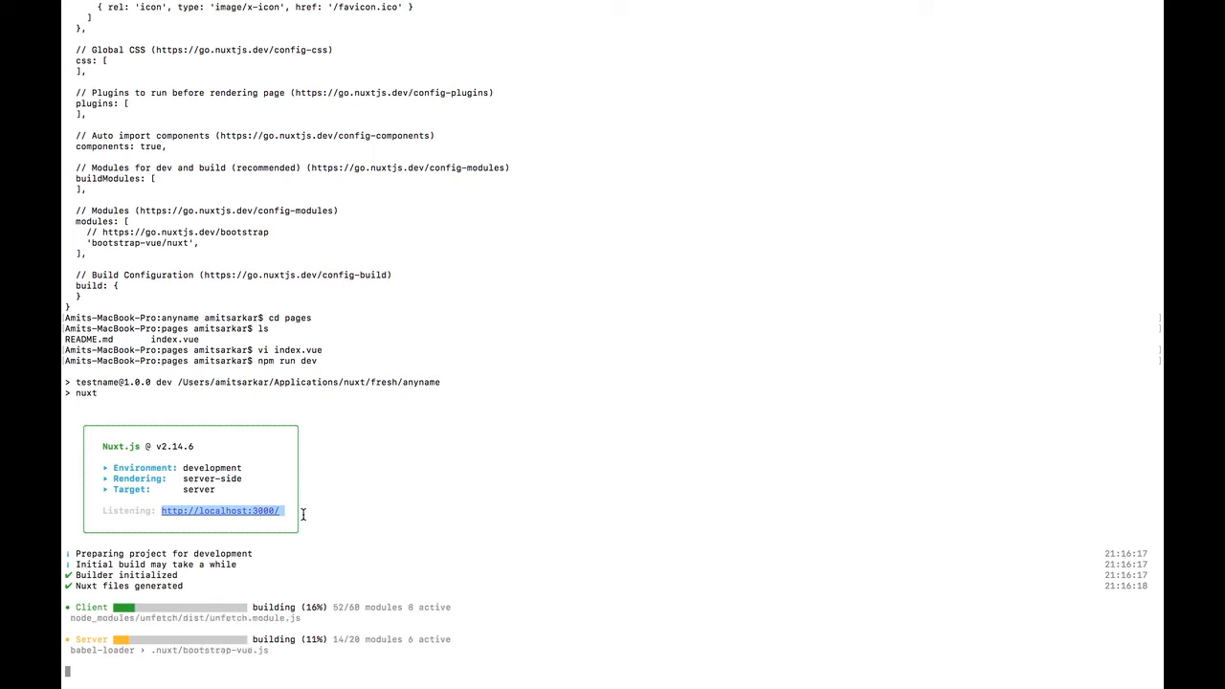
pyautogui.moveTo(322, 515)
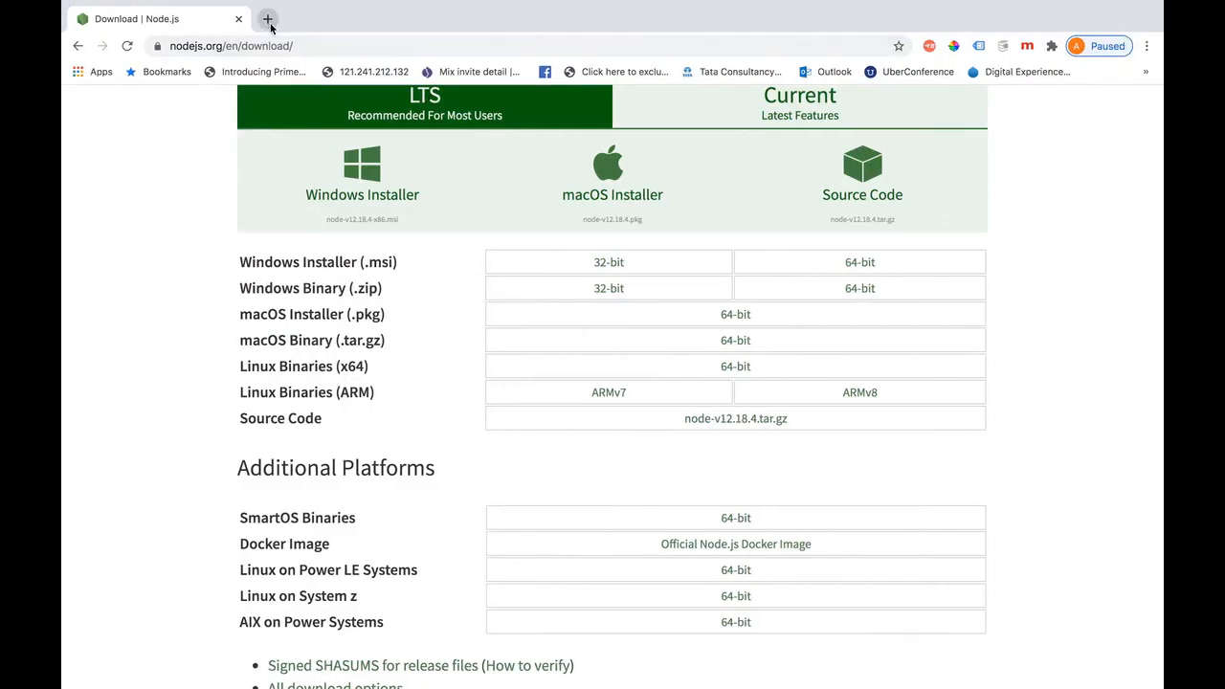
# Start a new Chrome tab for loading localhost:3000
pyautogui.click(268, 19)
pyautogui.write('localhost:3000')
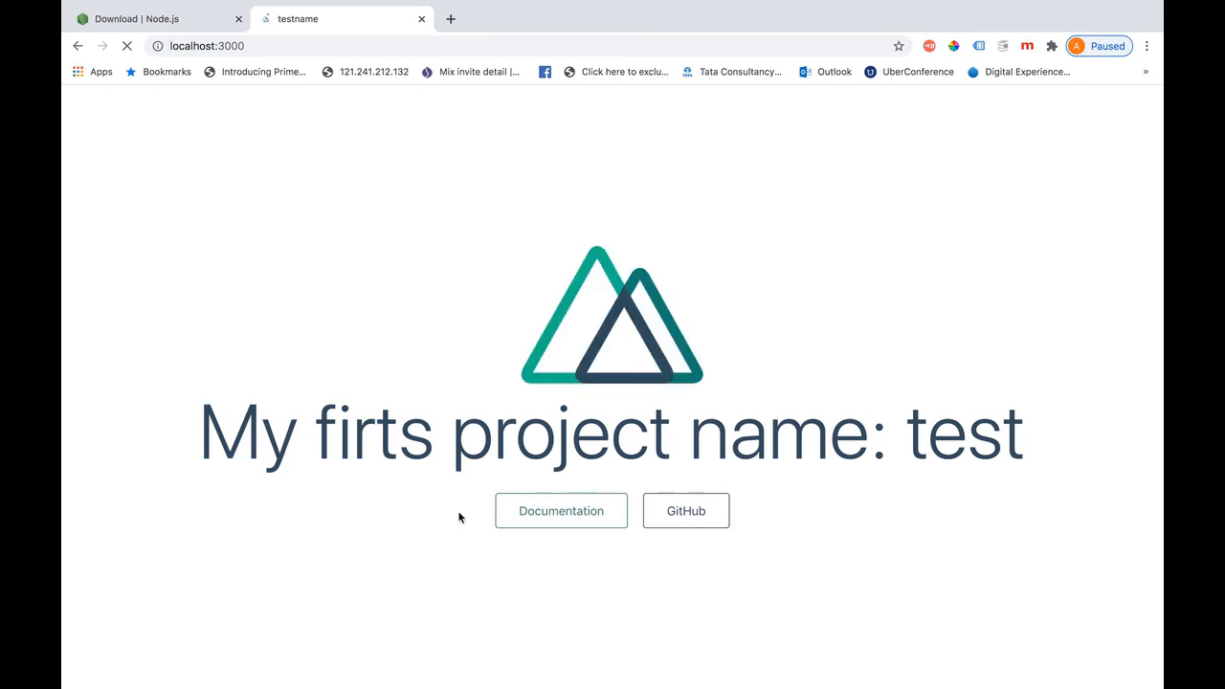
pyautogui.moveTo(953, 486)
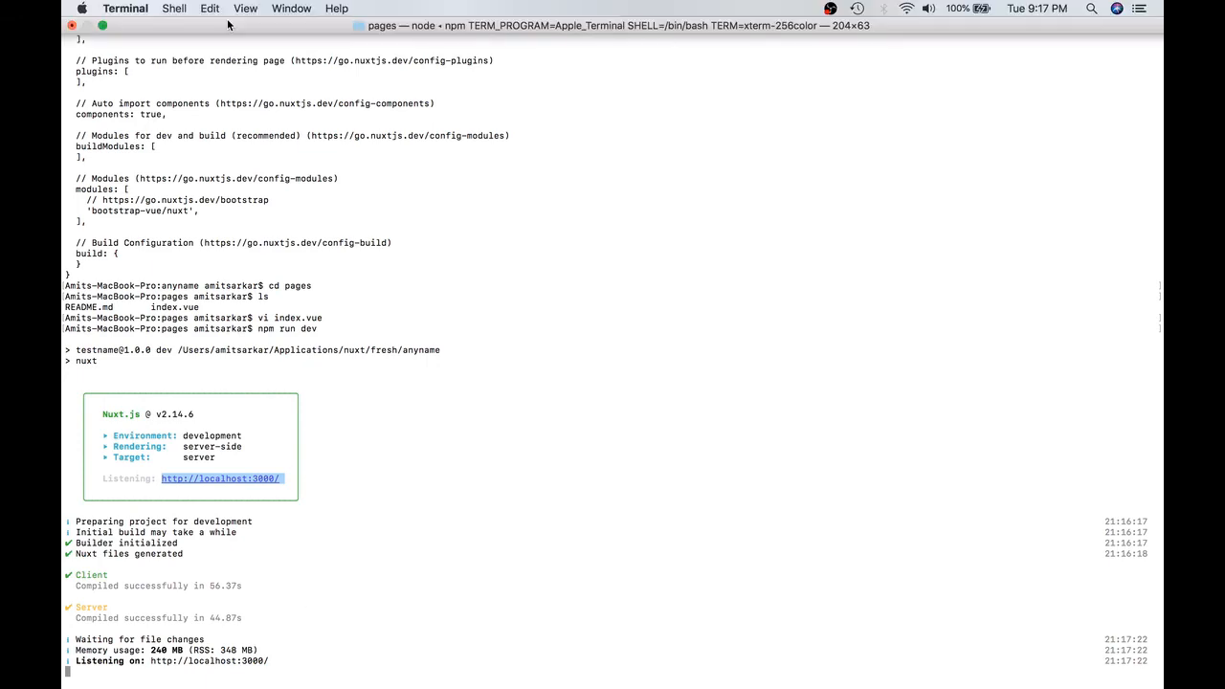
pyautogui.moveTo(172, 9)
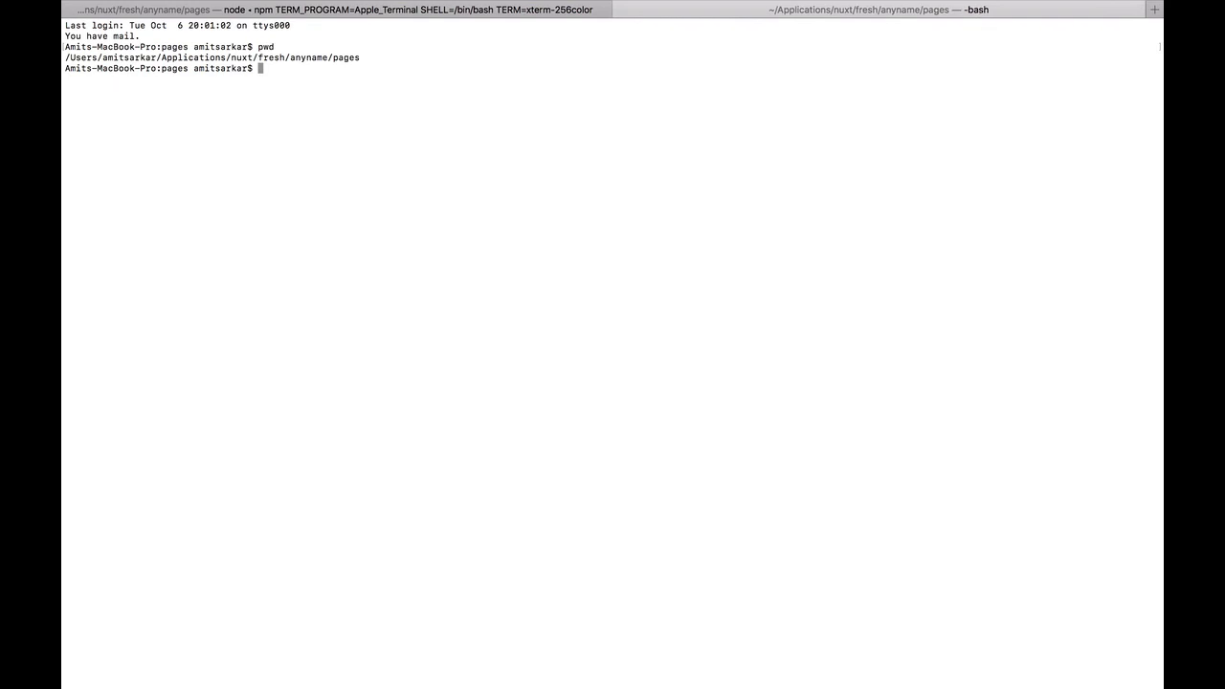
# Move up to the anyname folder and run npx nuxt generate to build the static site
pyautogui.write('cd ..')
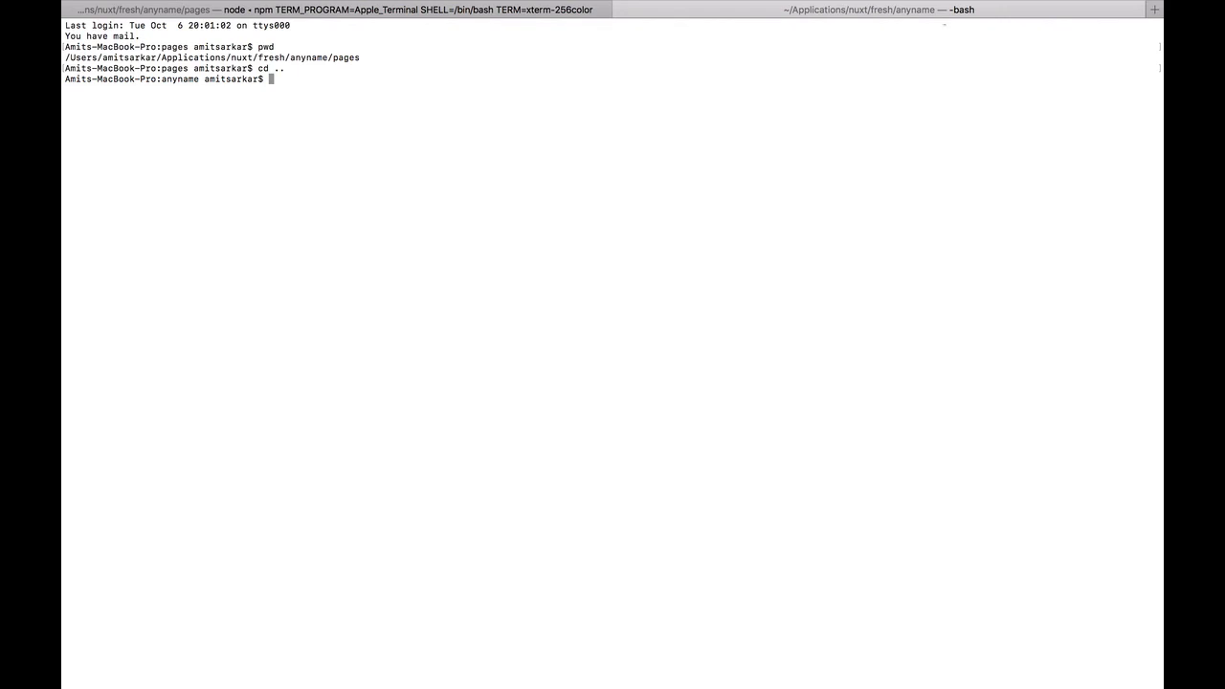
pyautogui.write('np')
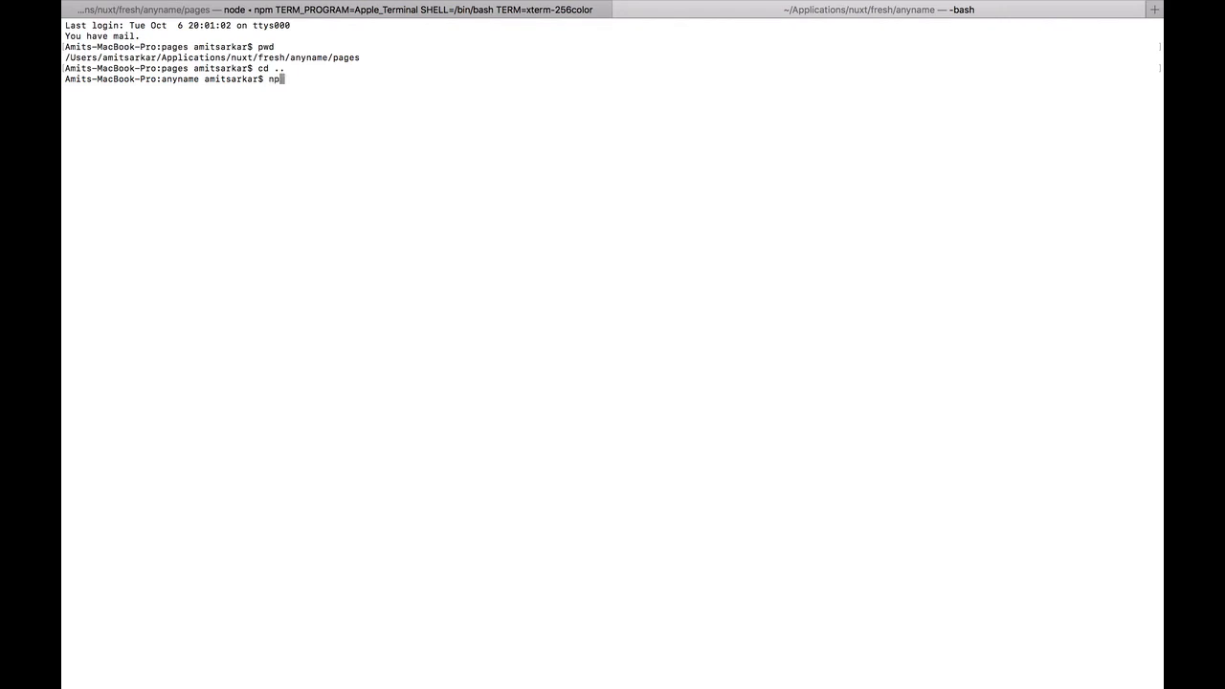
pyautogui.write('x')
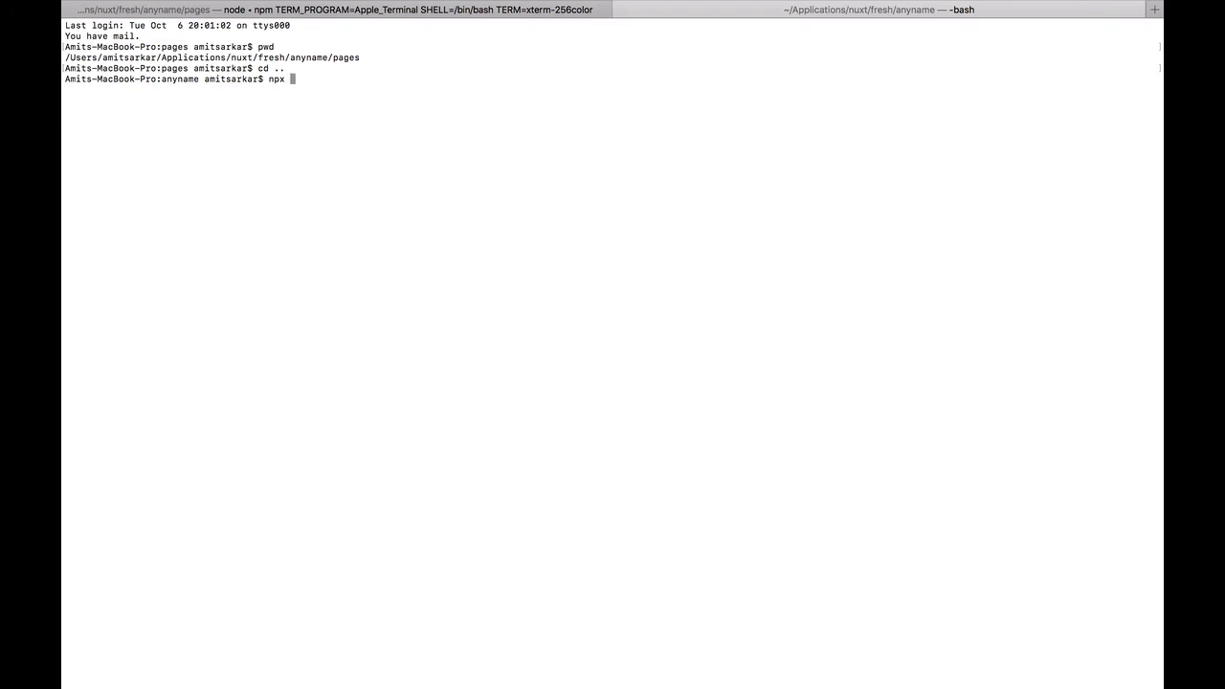
pyautogui.write('nuxt')
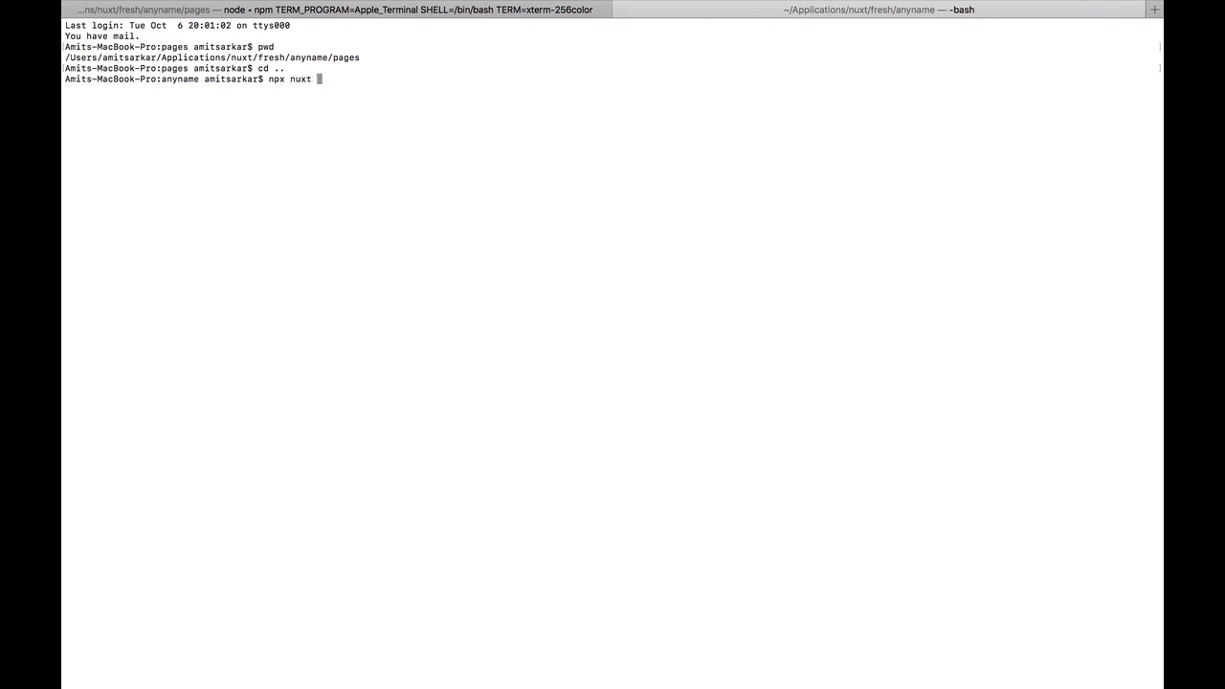
pyautogui.press('Return')
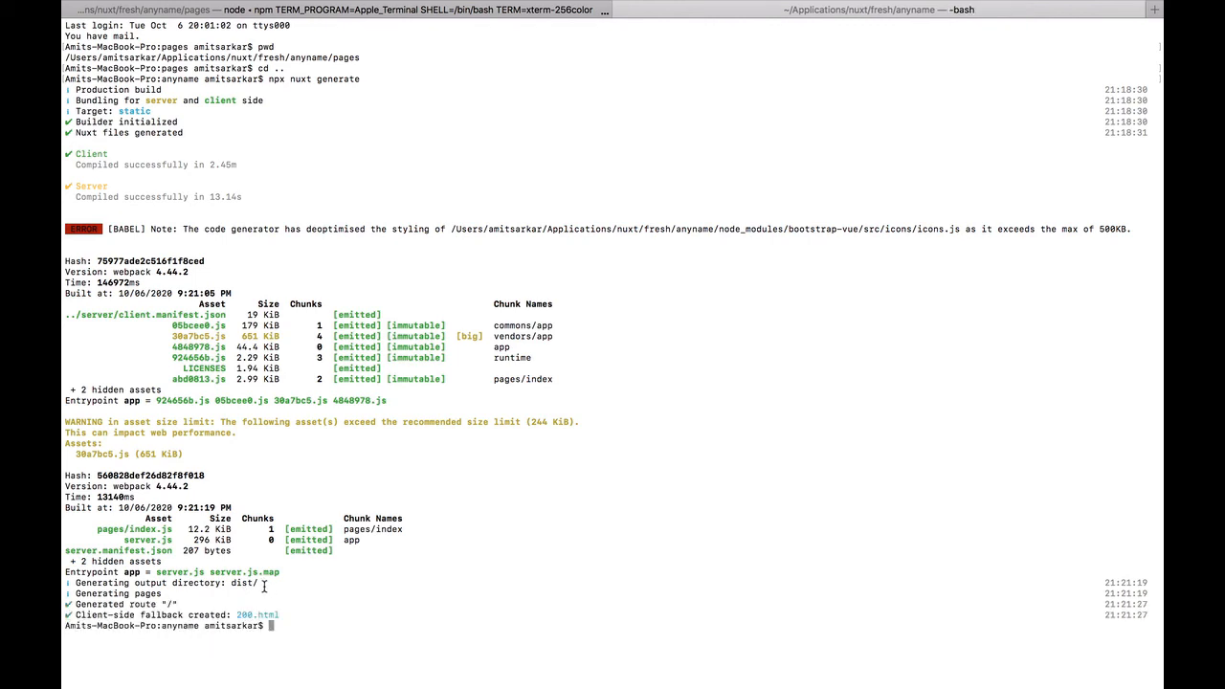
# List the anyname folder to confirm dist exists, then change into dist
pyautogui.write('ls -le')
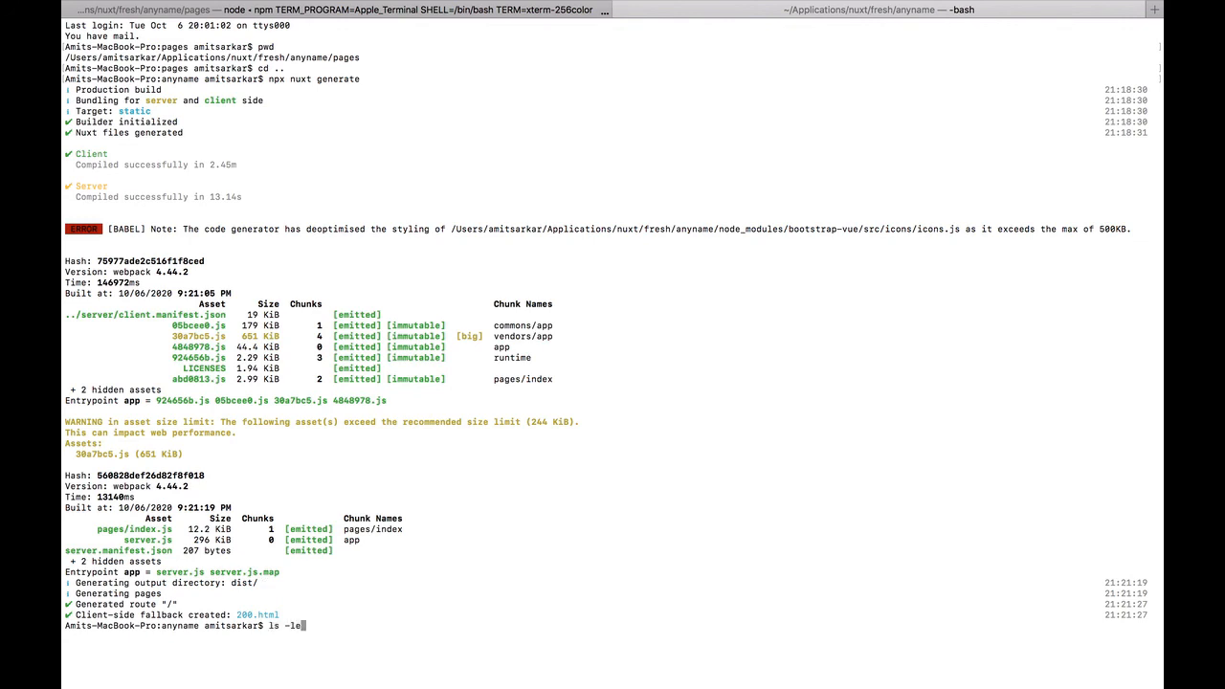
pyautogui.press('Return')
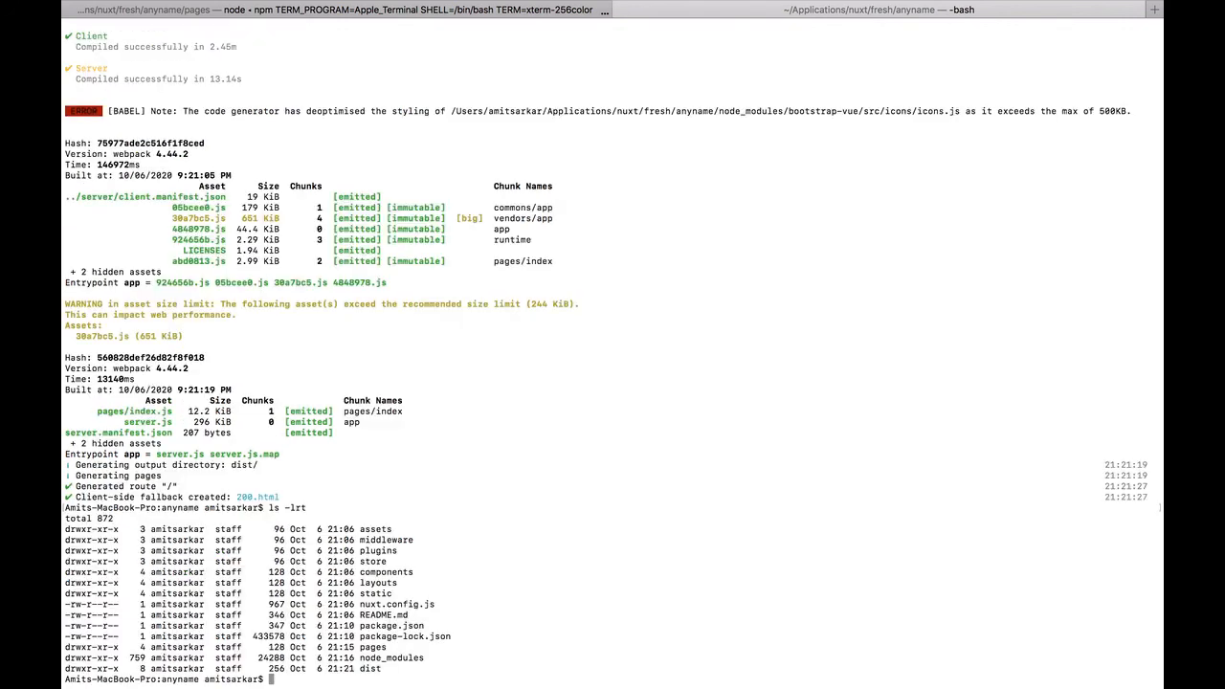
pyautogui.write('cd')
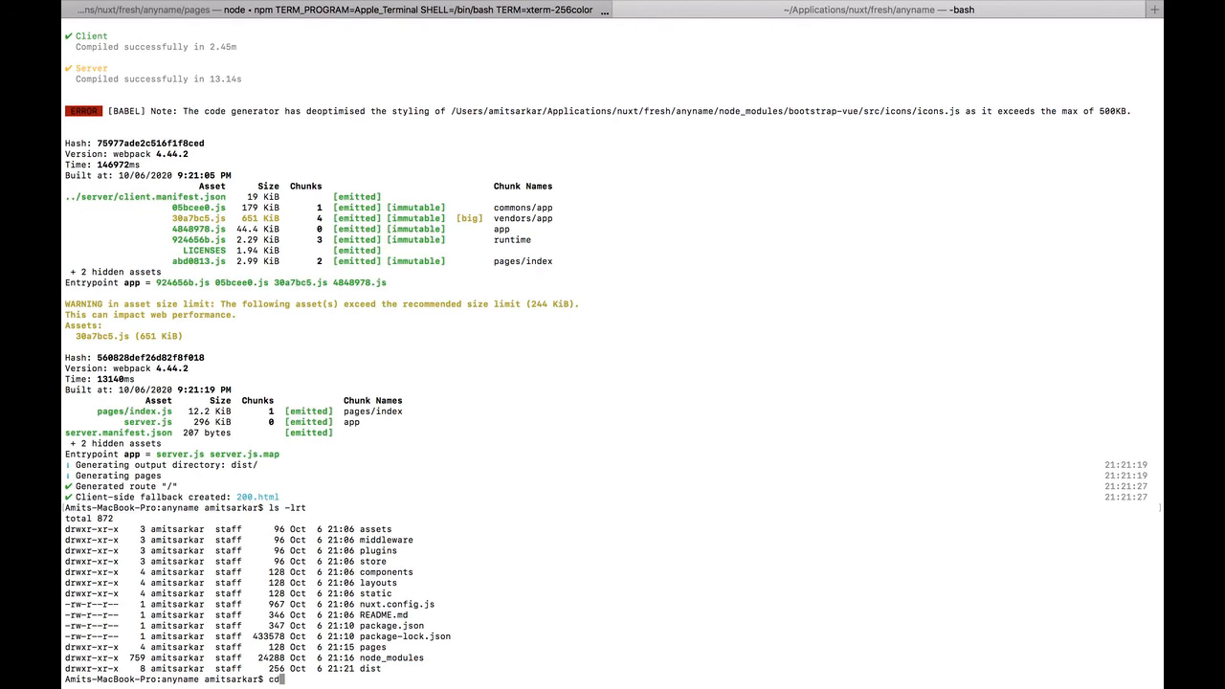
pyautogui.press('Return')
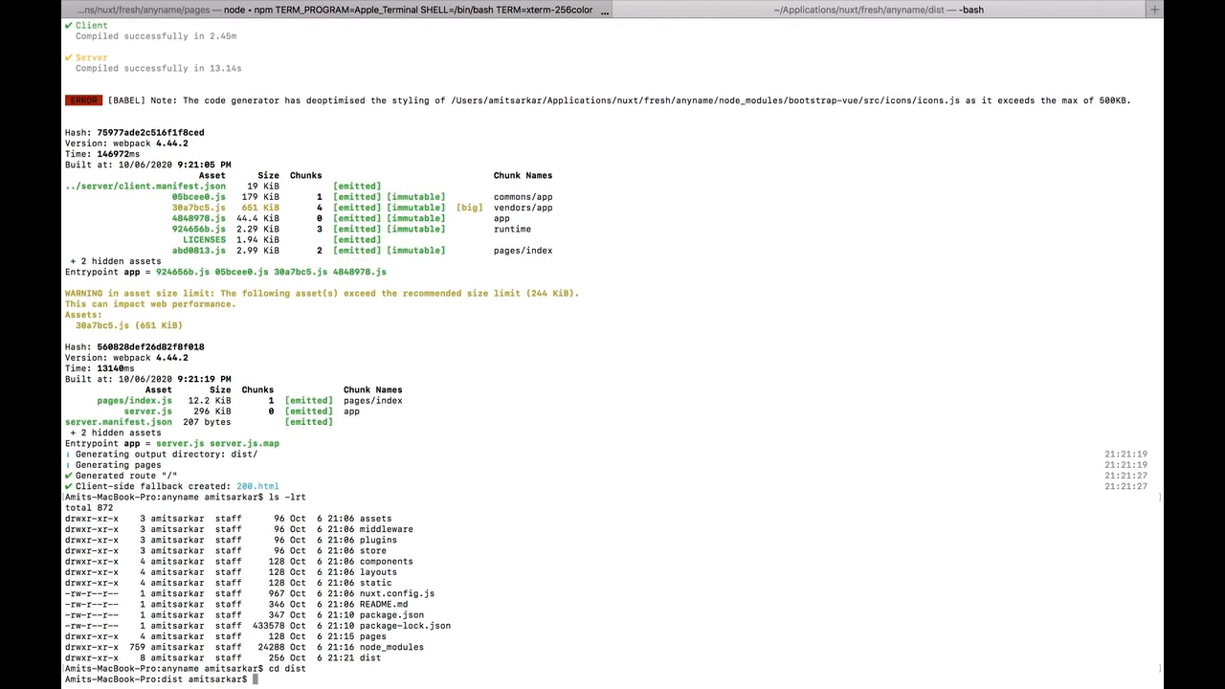